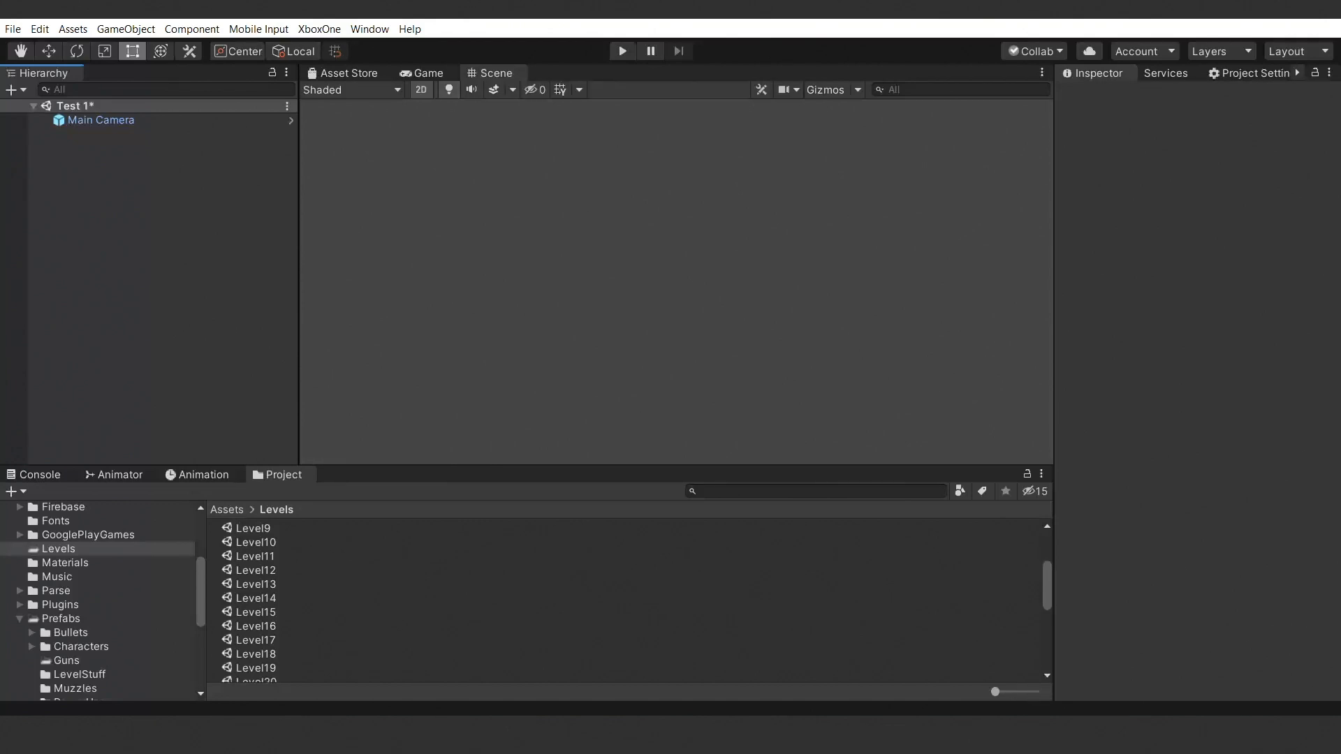
Navigate the Project window through Dark_Rooms into the Middle_Rooms prefab folder.
scroll("down", 3)
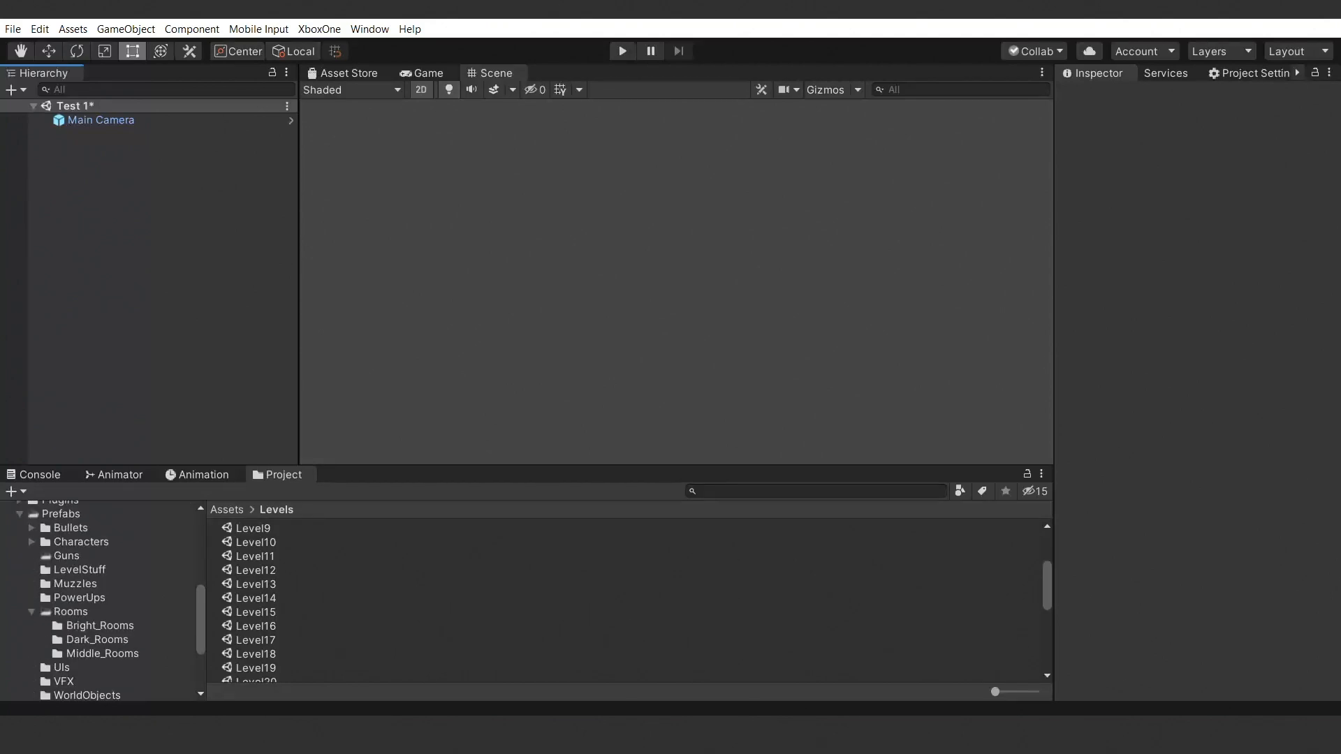
left_click(96, 638)
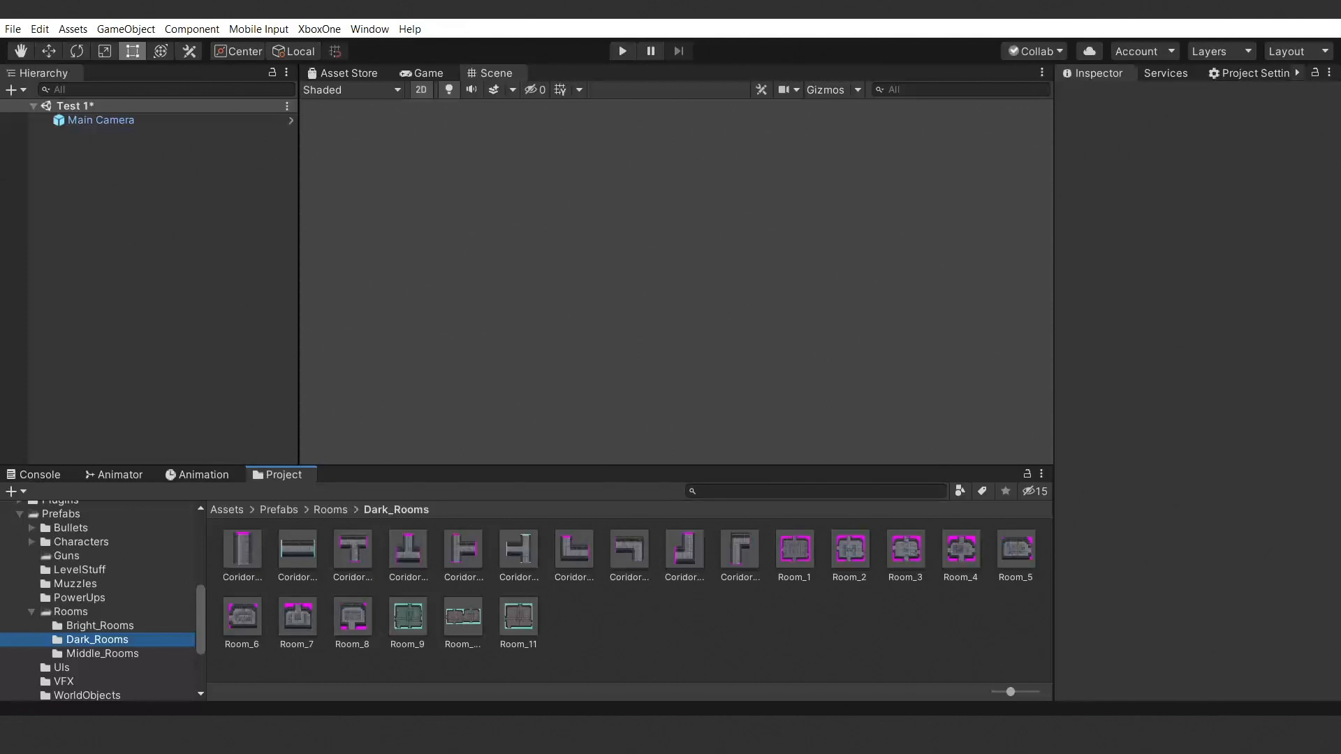
left_click(101, 654)
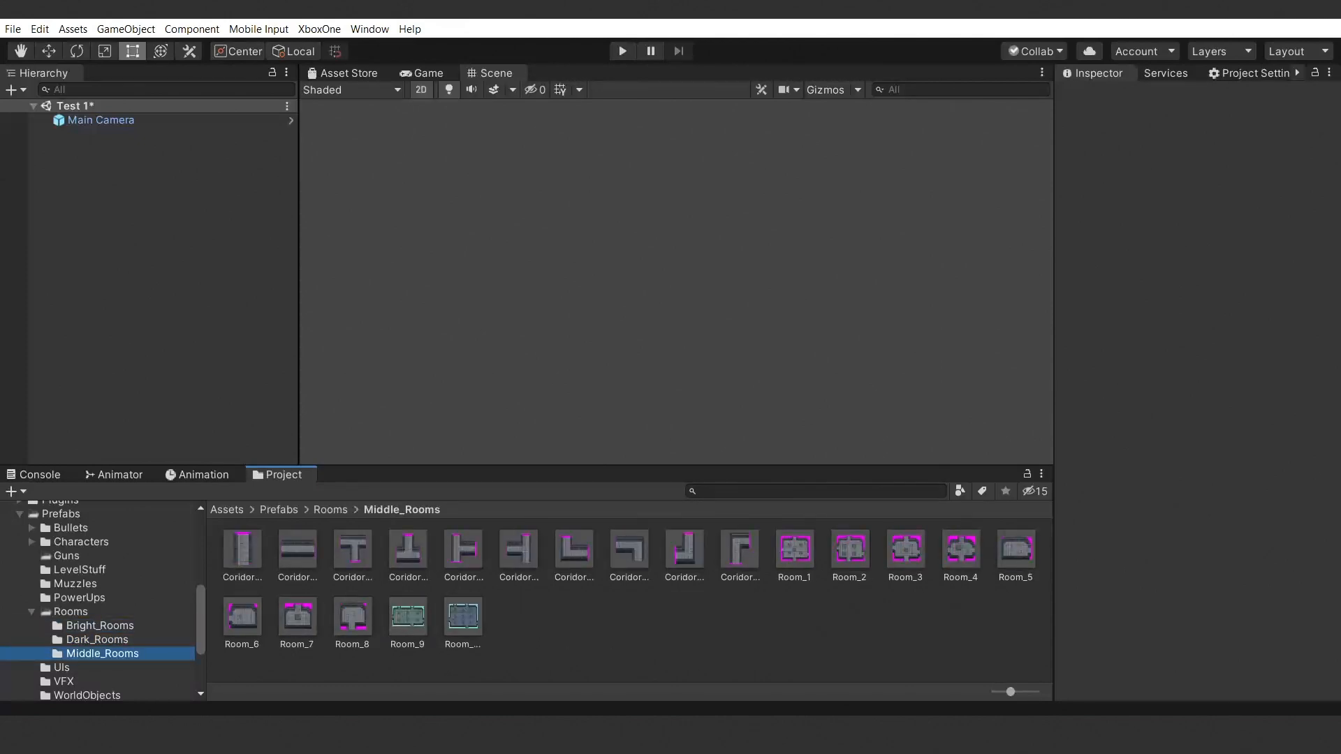
Drag Room_2 into the Scene view and expand it in the Hierarchy to inspect its wall pieces.
left_click_drag(847, 550, 676, 253)
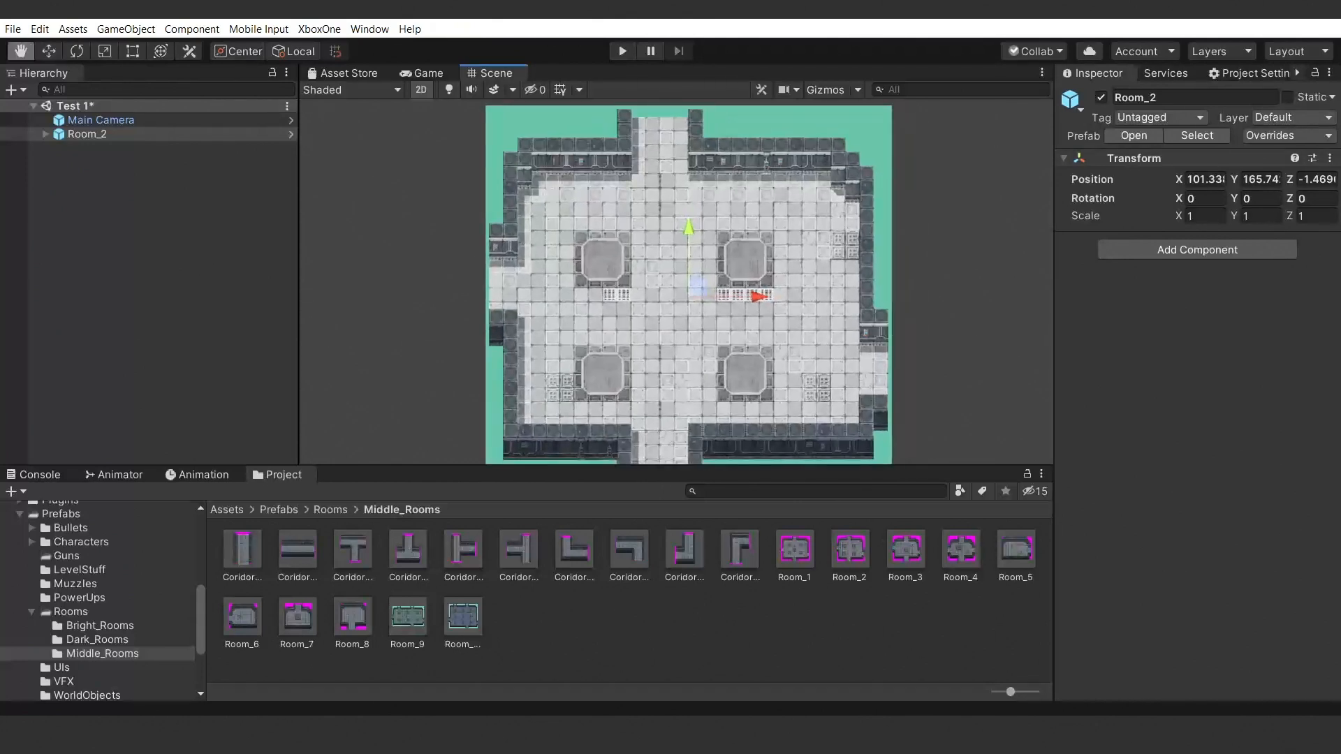
left_click(44, 134)
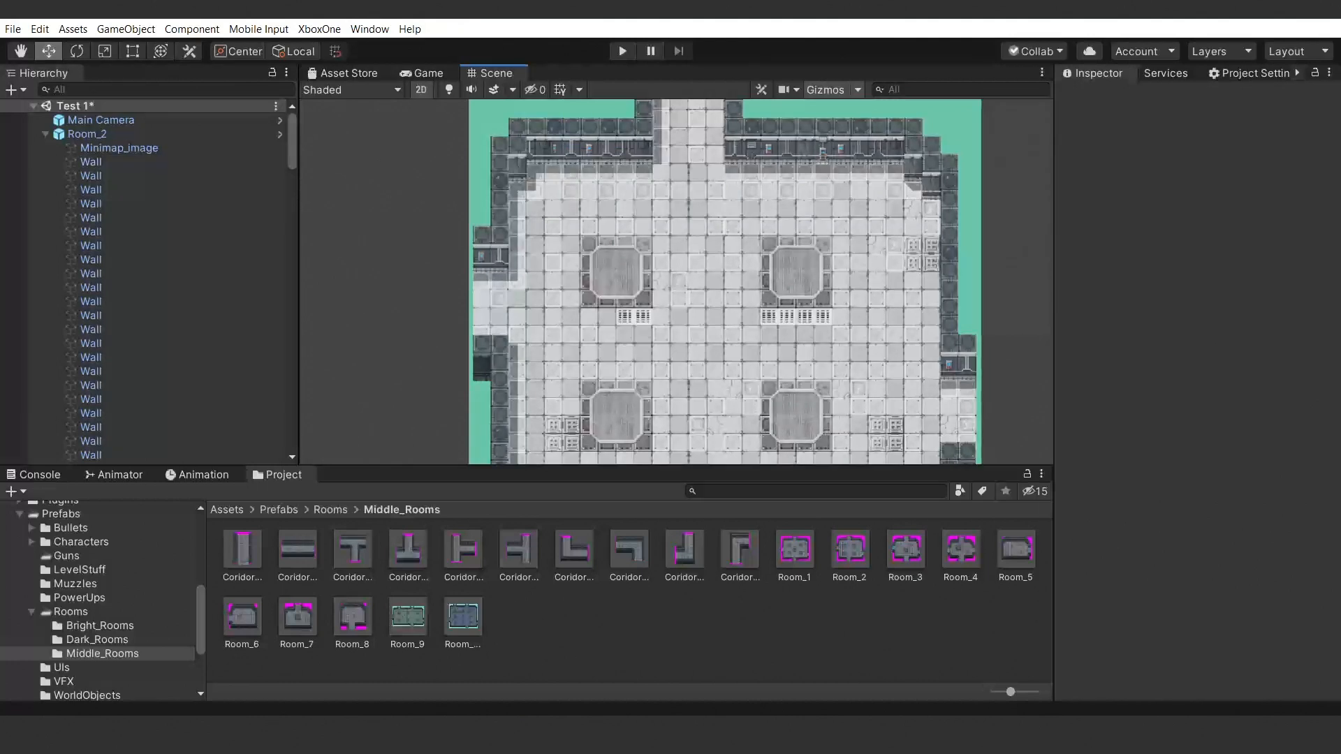
left_click(91, 204)
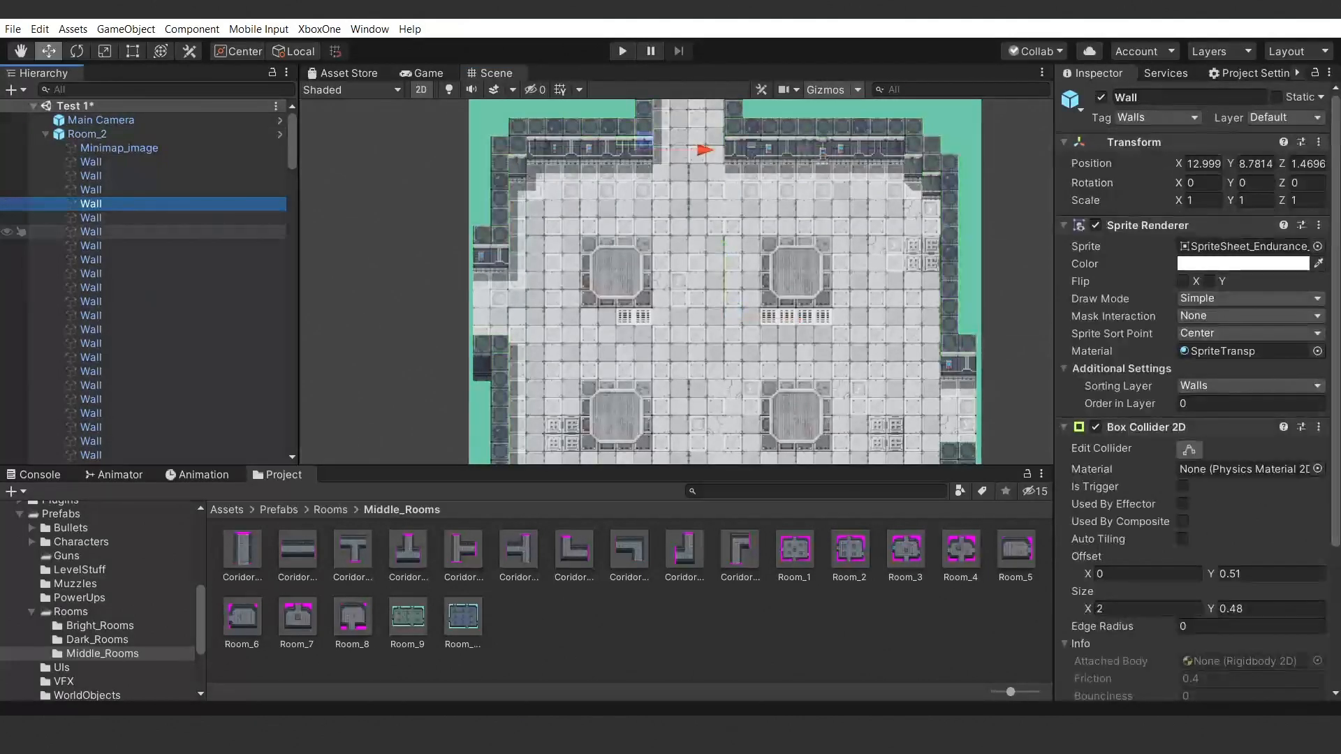
scroll("down", 3)
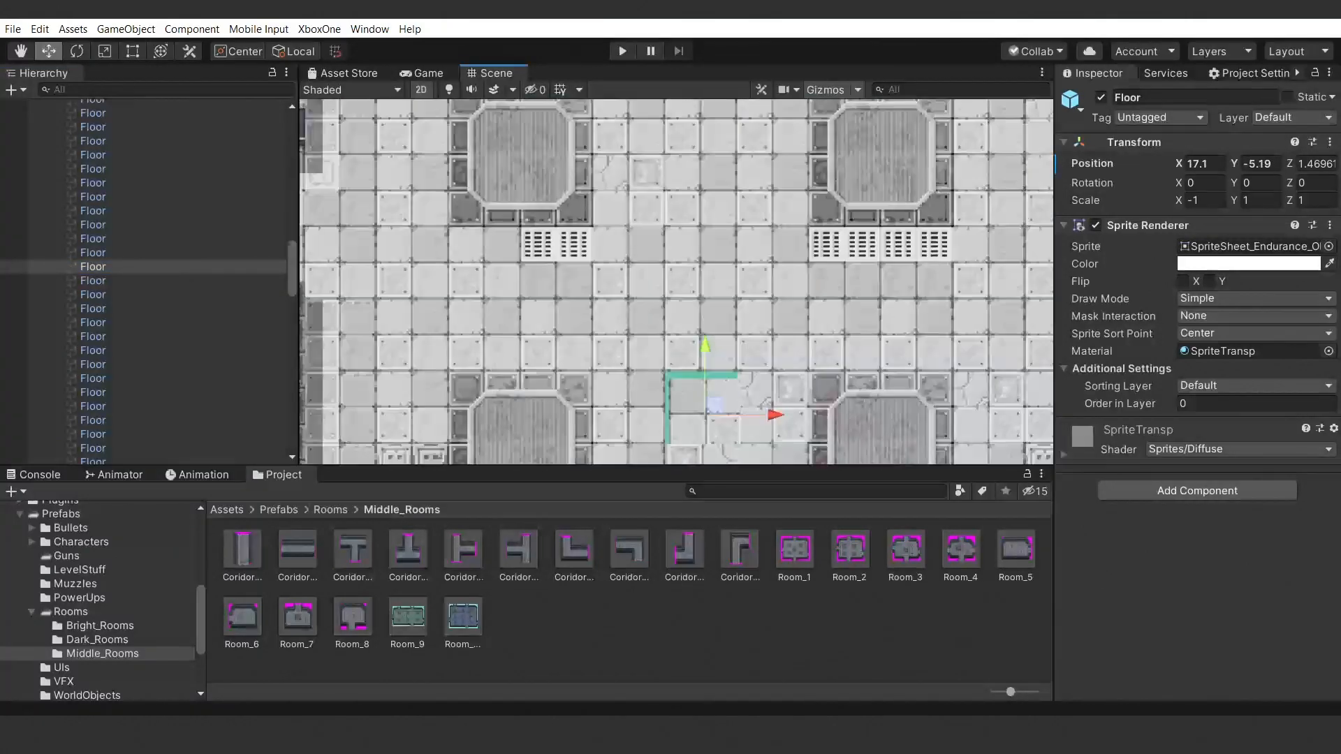
left_click(848, 552)
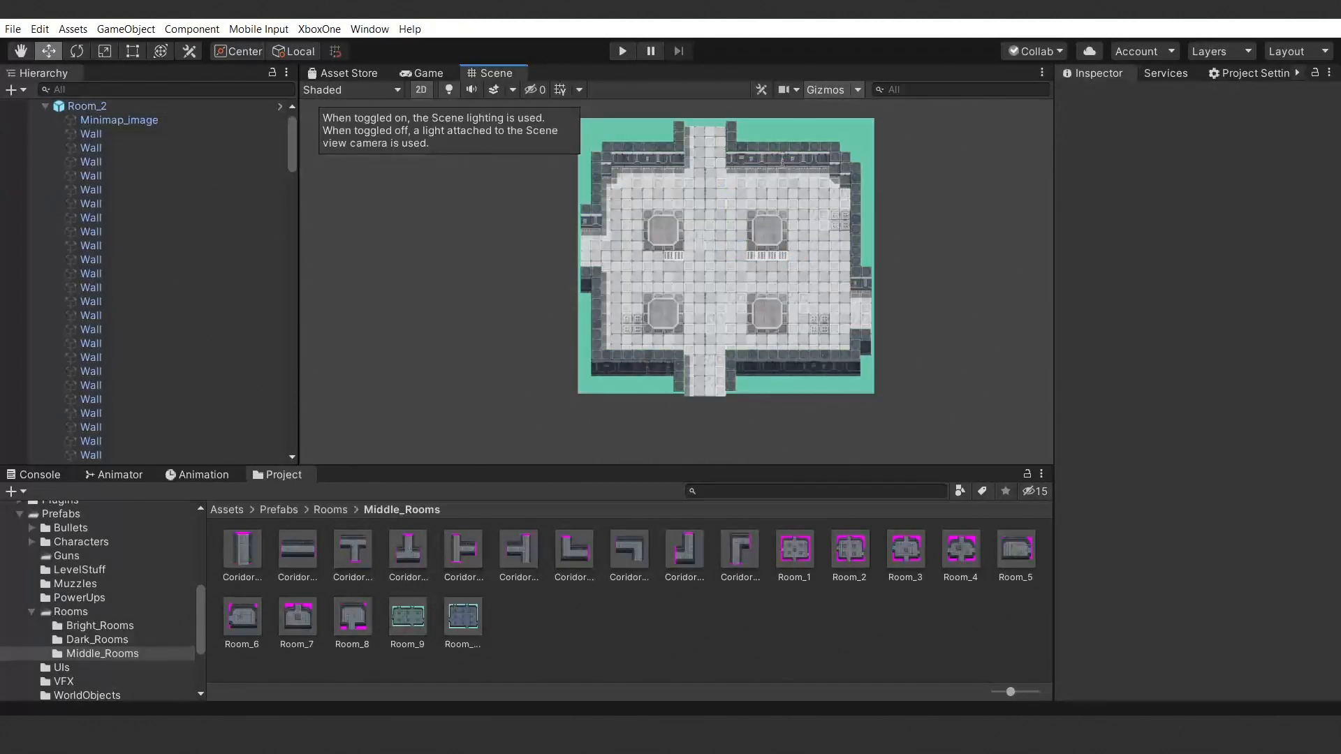
Enable the Scene view lighting toggle so Room_2 appears dark.
left_click(447, 90)
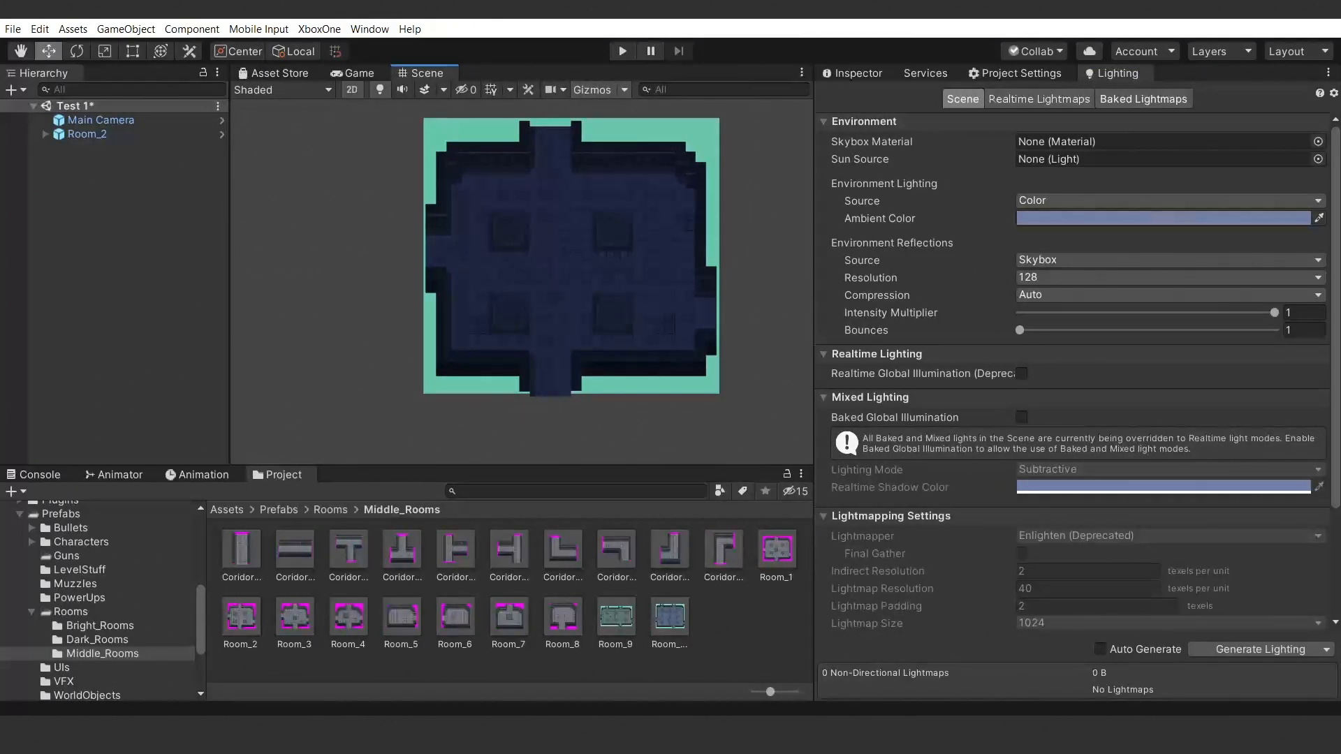
mouse_move(861, 199)
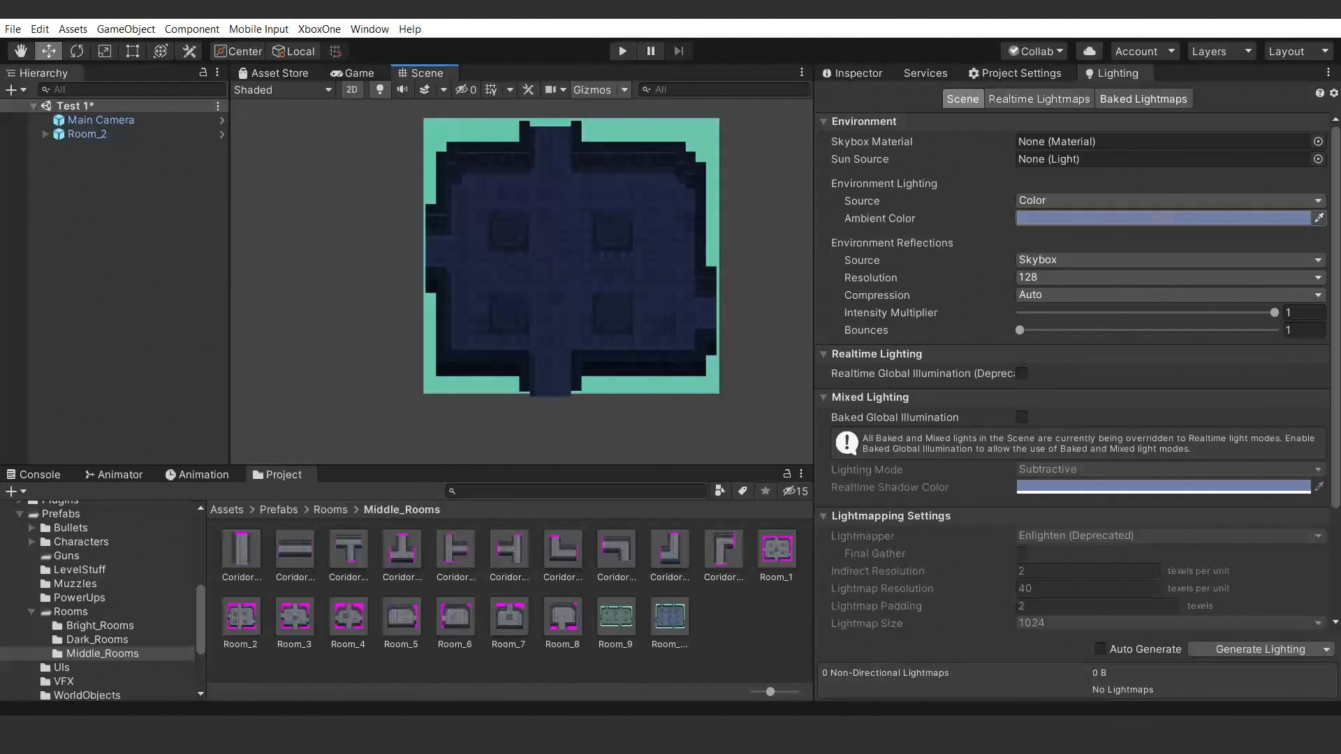
Pick a dark green ambient colour in the Lighting window's HDR Color picker.
left_click(1163, 218)
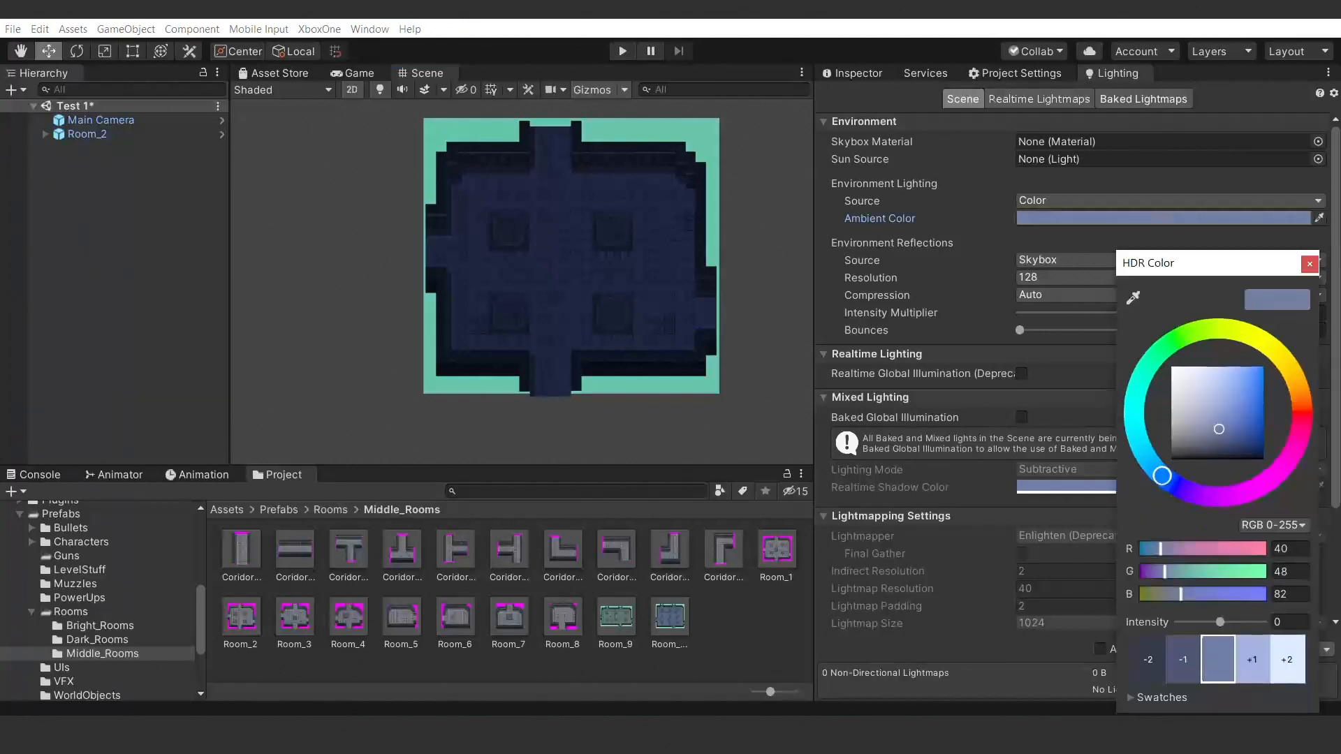
left_click(1200, 395)
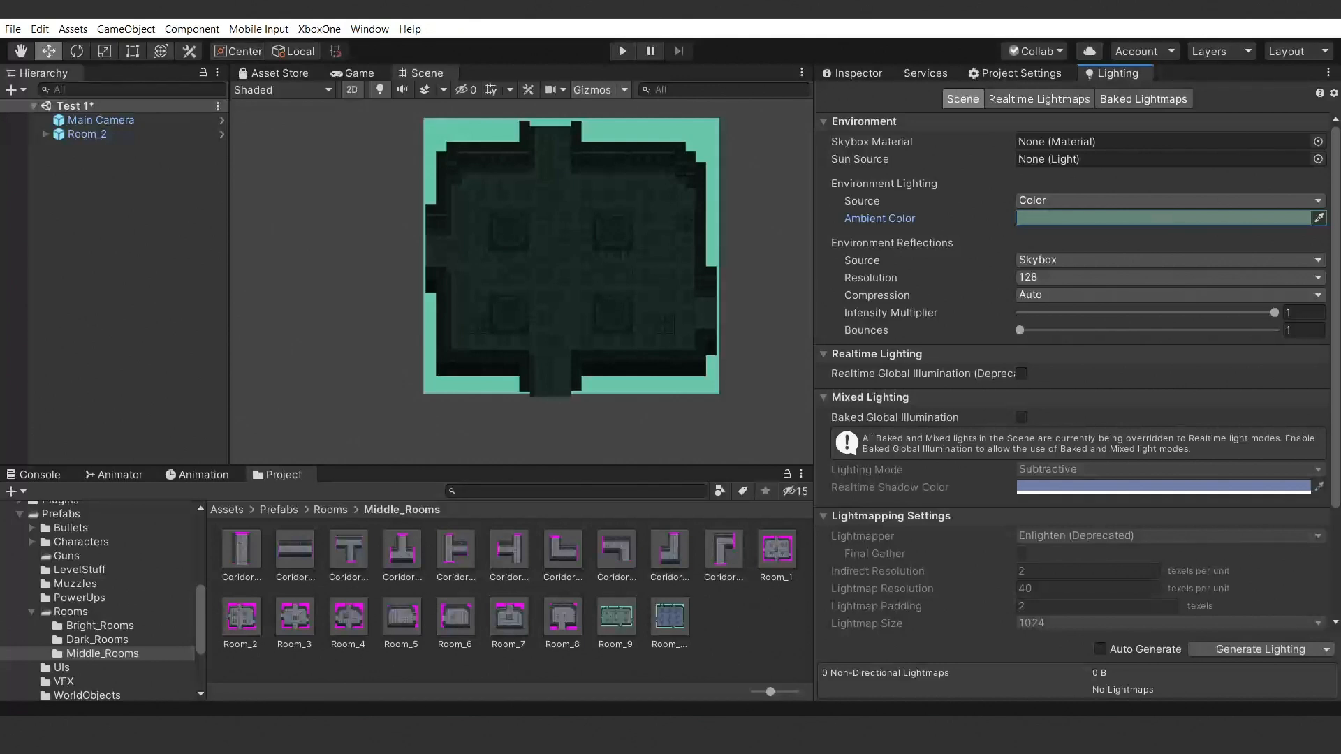
left_click(126, 28)
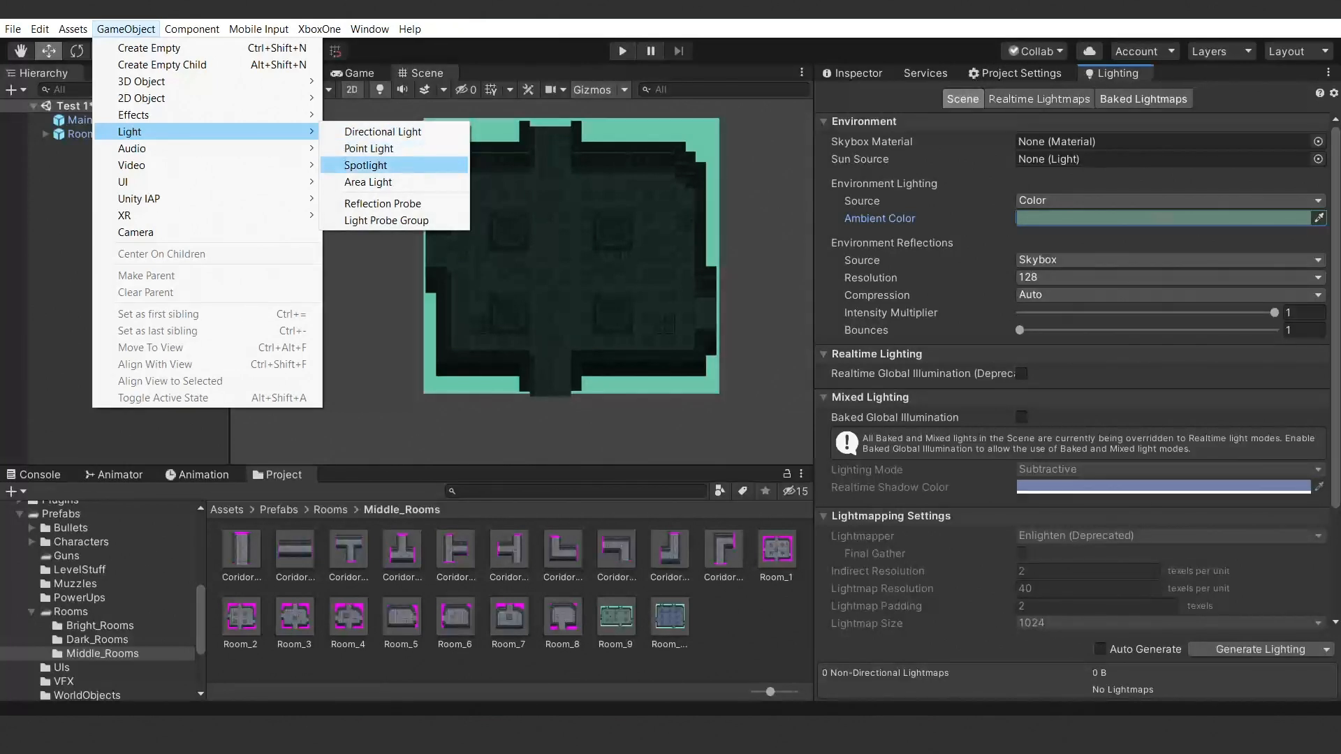
Create a Spot Light via GameObject > Light > Spotlight inside Room_2.
left_click(365, 165)
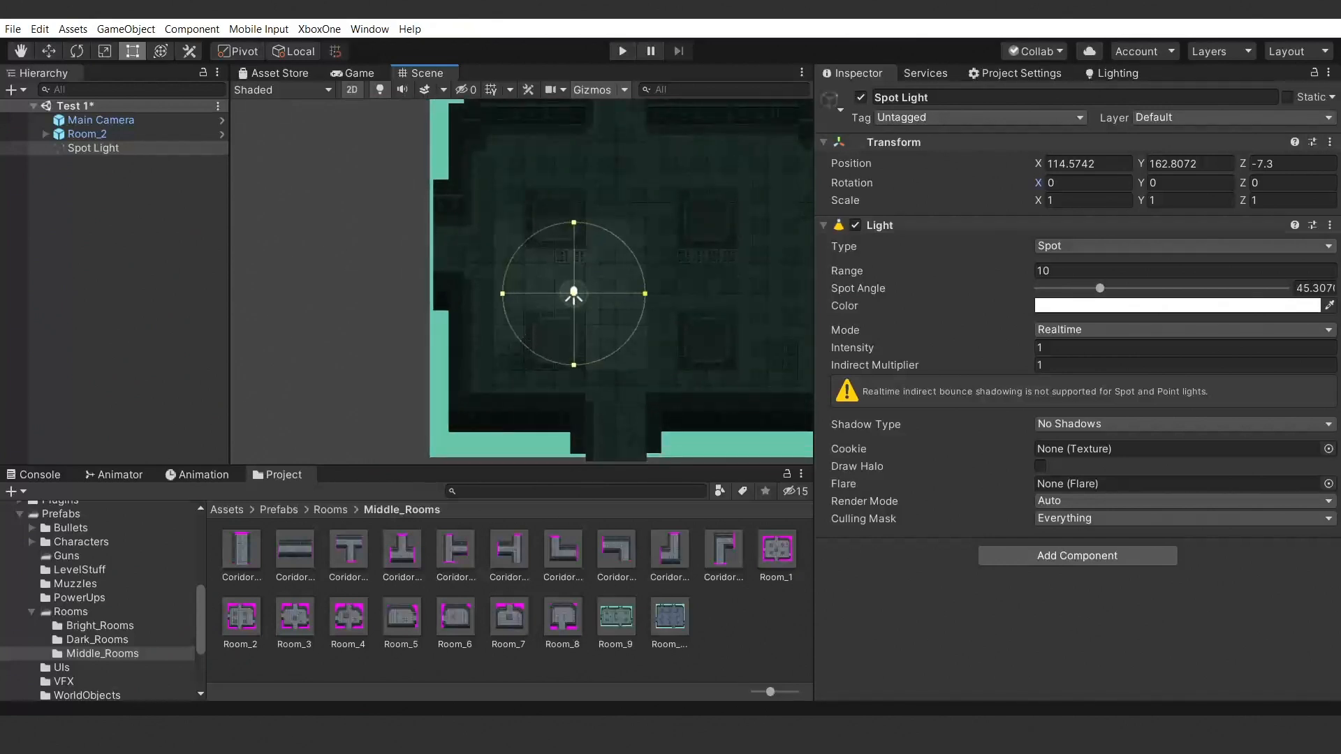
Drag the Spot Angle slider until the cone reaches 130.
left_click_drag(1100, 288, 1138, 288)
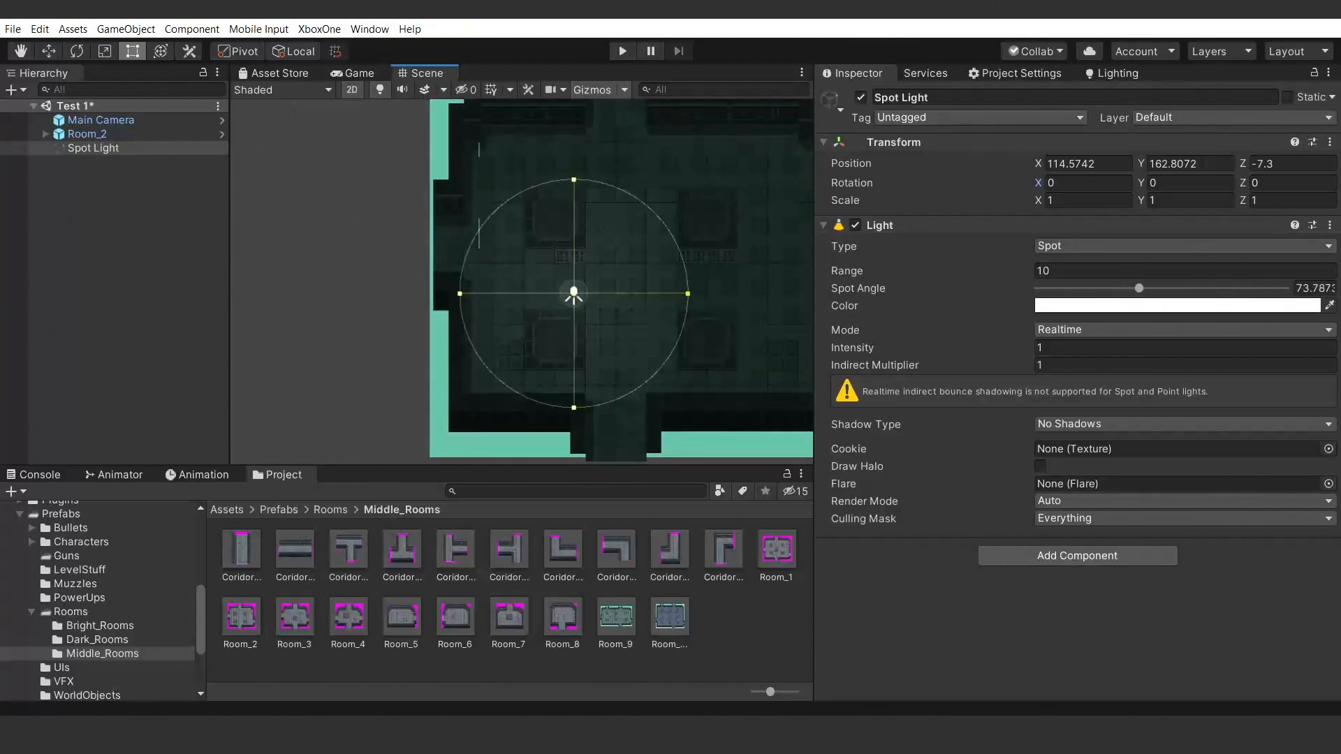
left_click_drag(1138, 288, 1143, 287)
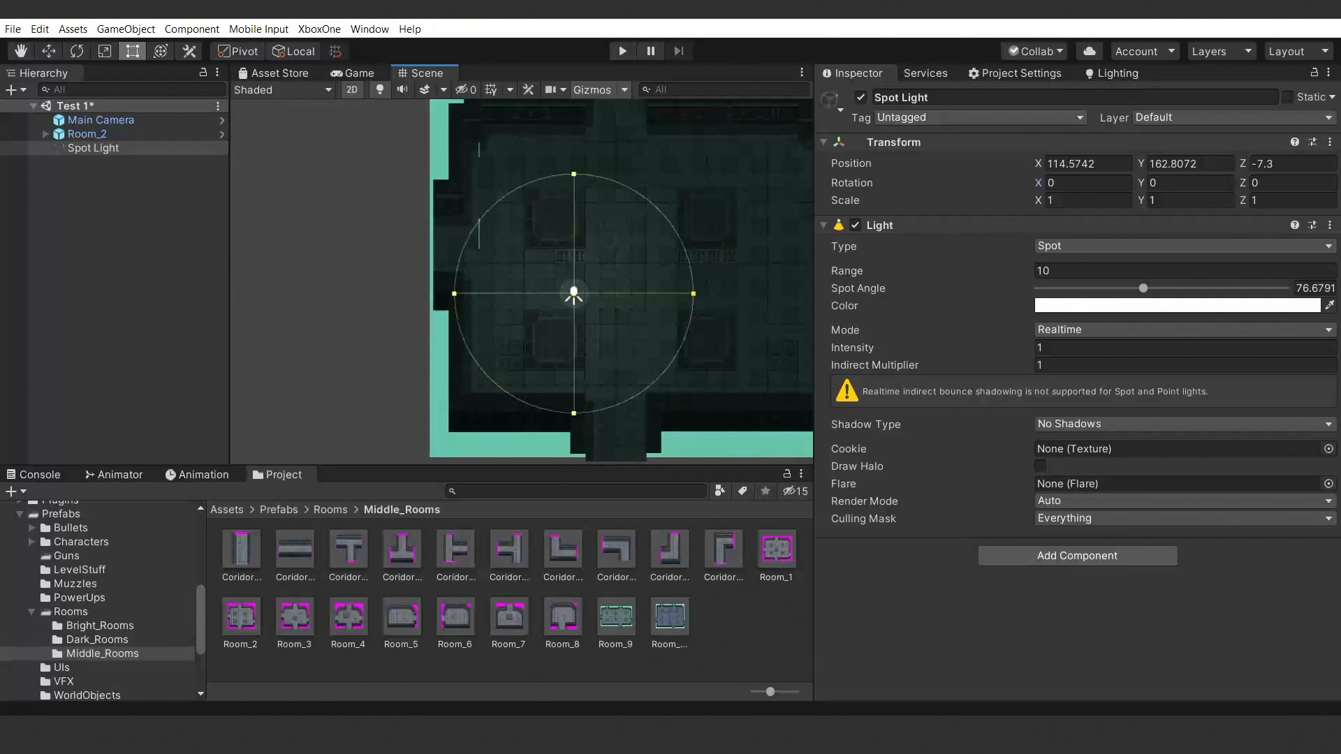
left_click_drag(1141, 288, 1066, 288)
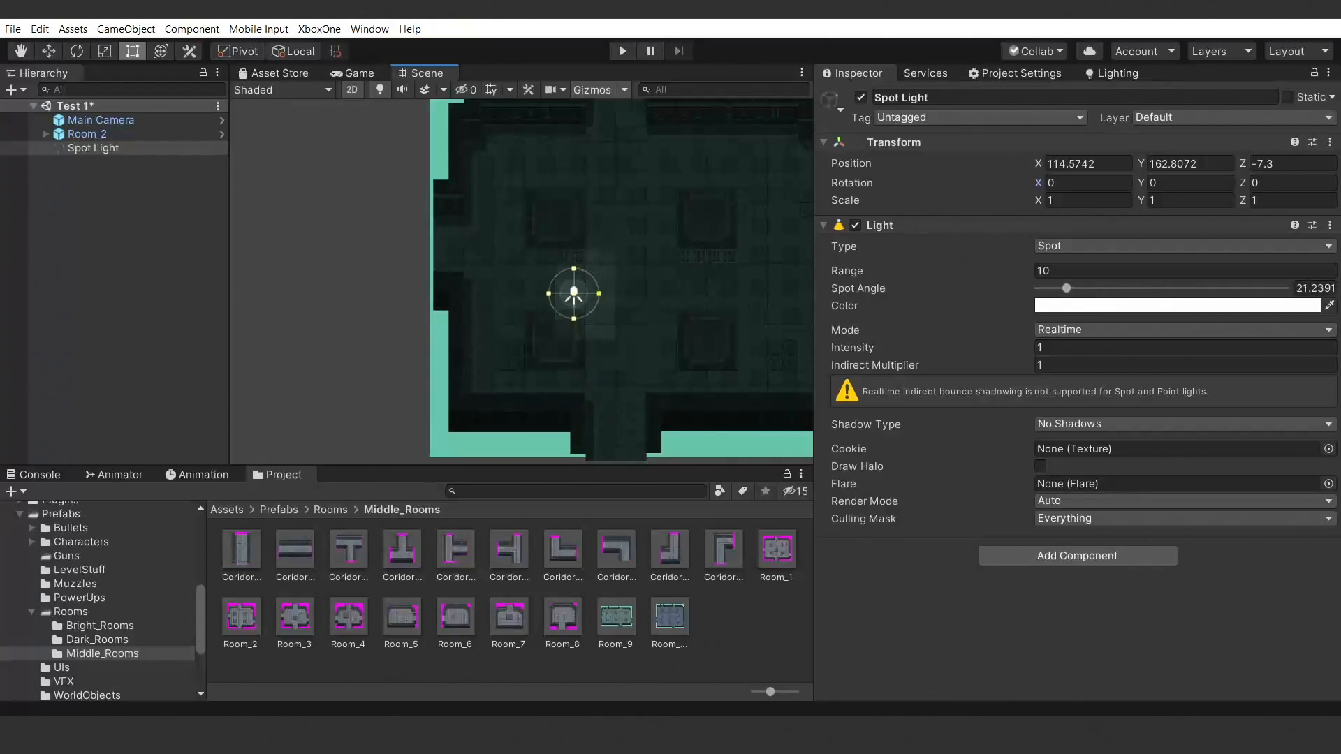
left_click_drag(1066, 288, 1102, 287)
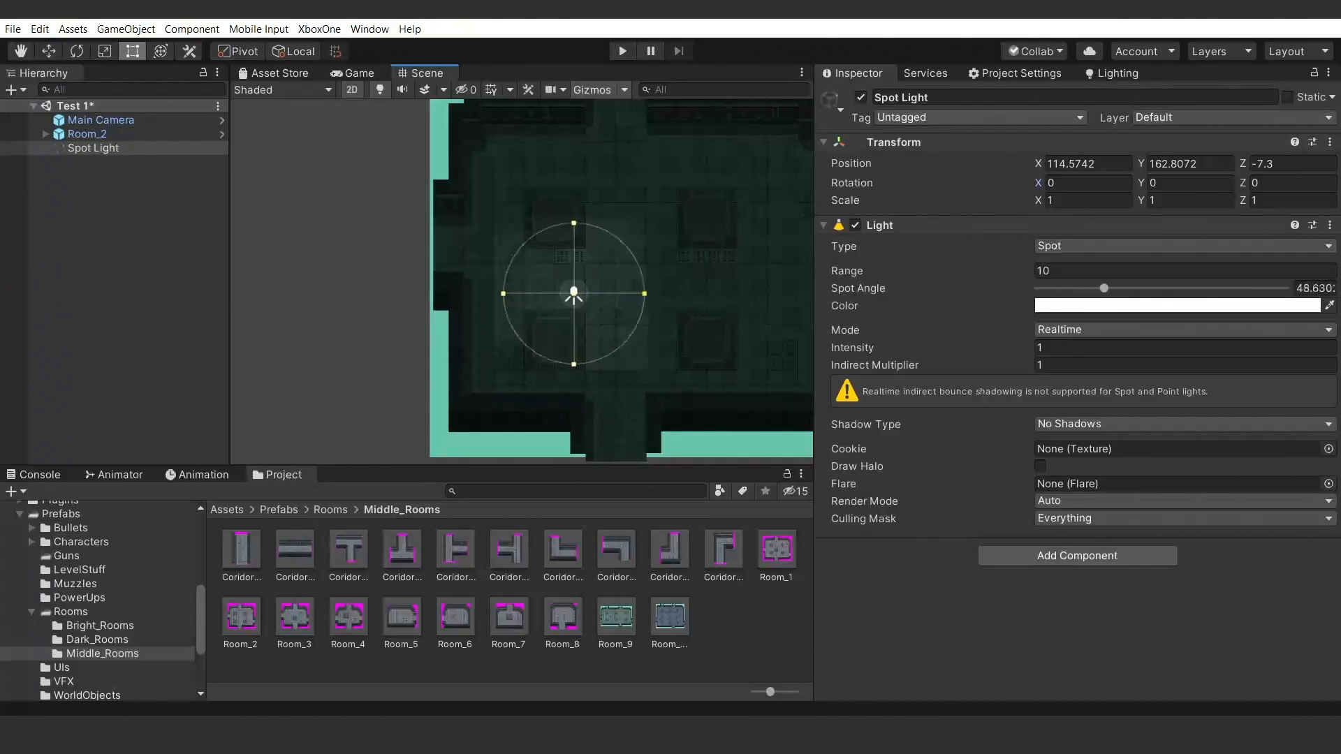
left_click_drag(1103, 288, 1137, 287)
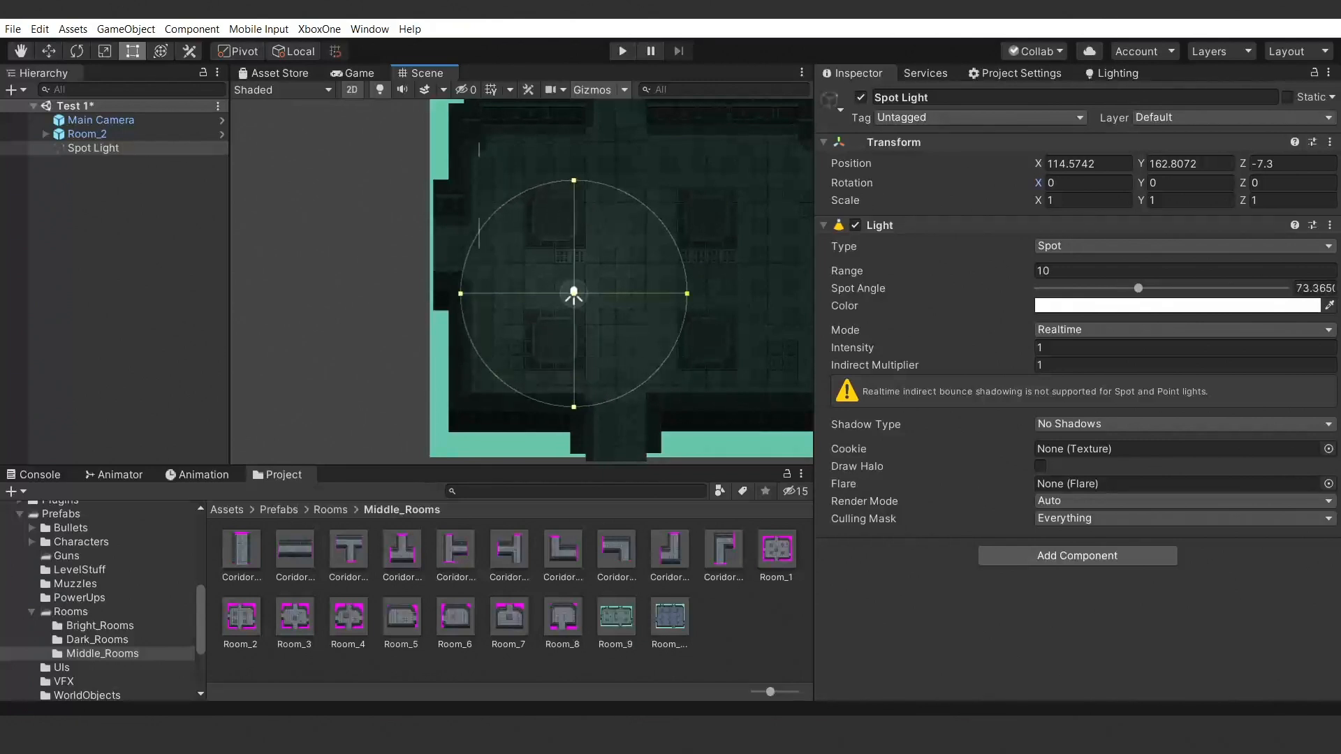
left_click_drag(1138, 287, 1156, 288)
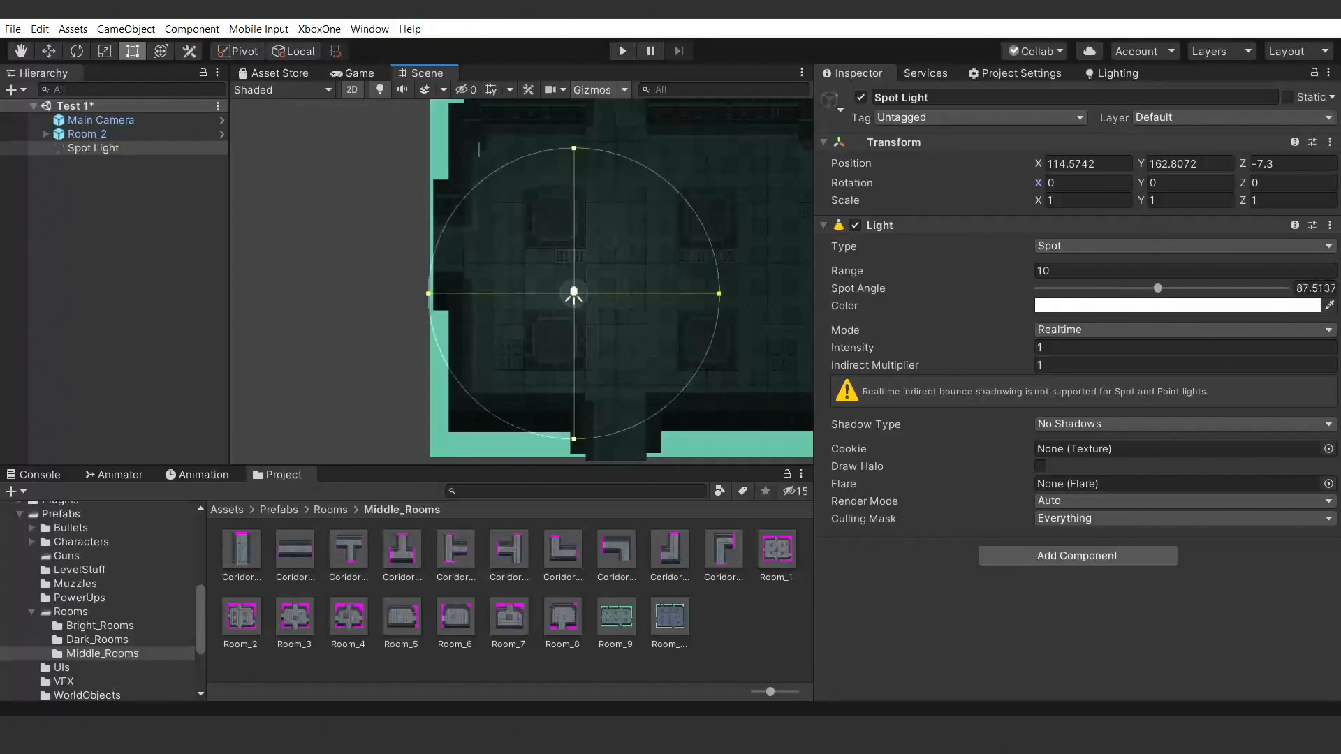
left_click_drag(1158, 287, 1160, 287)
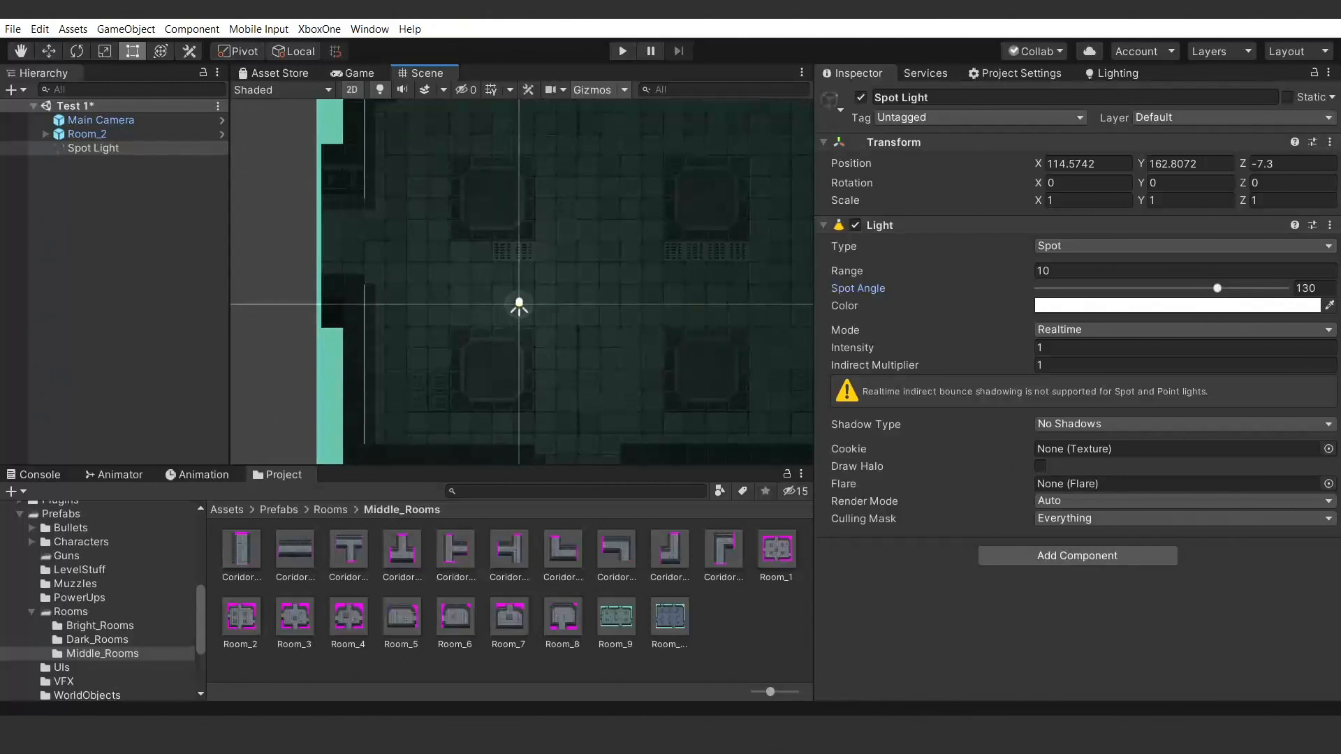
Set the spotlight's intensity to 1.5 and adjust its range to 13.89 with a green colour.
left_click(1185, 348)
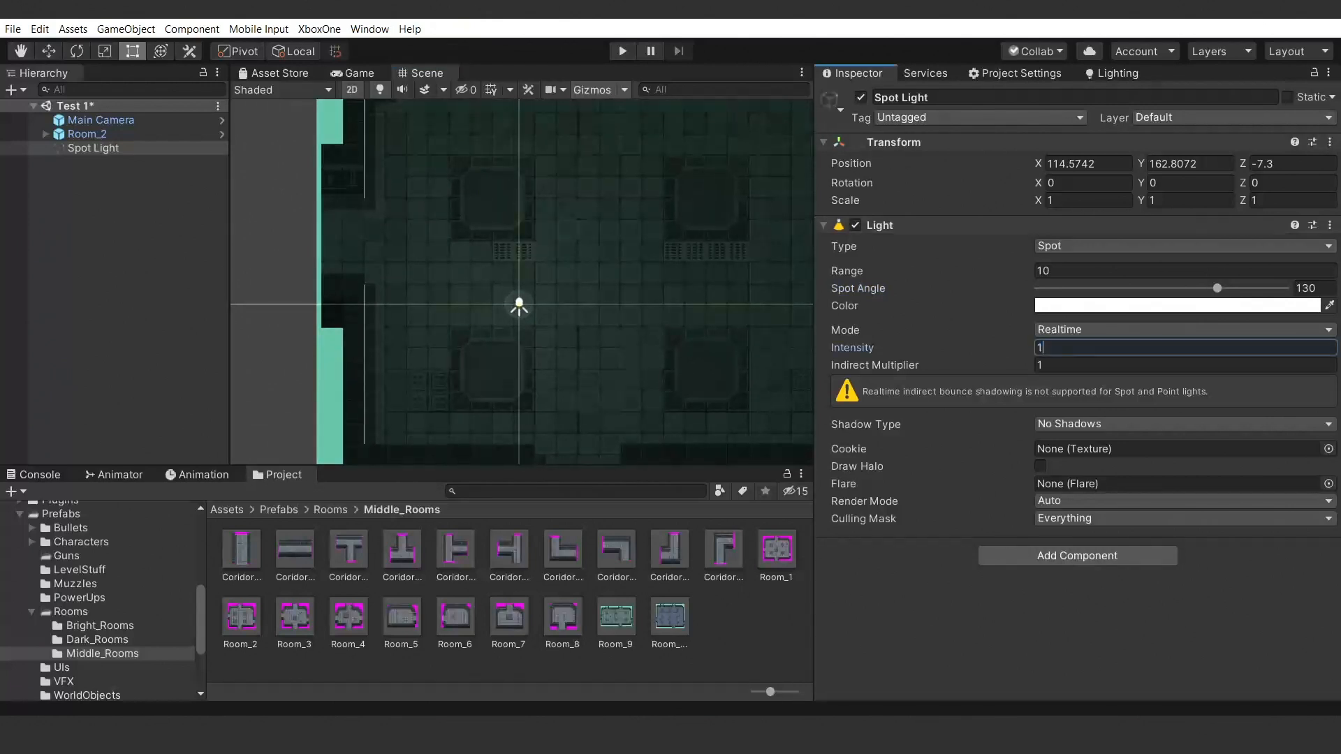
type("1.4")
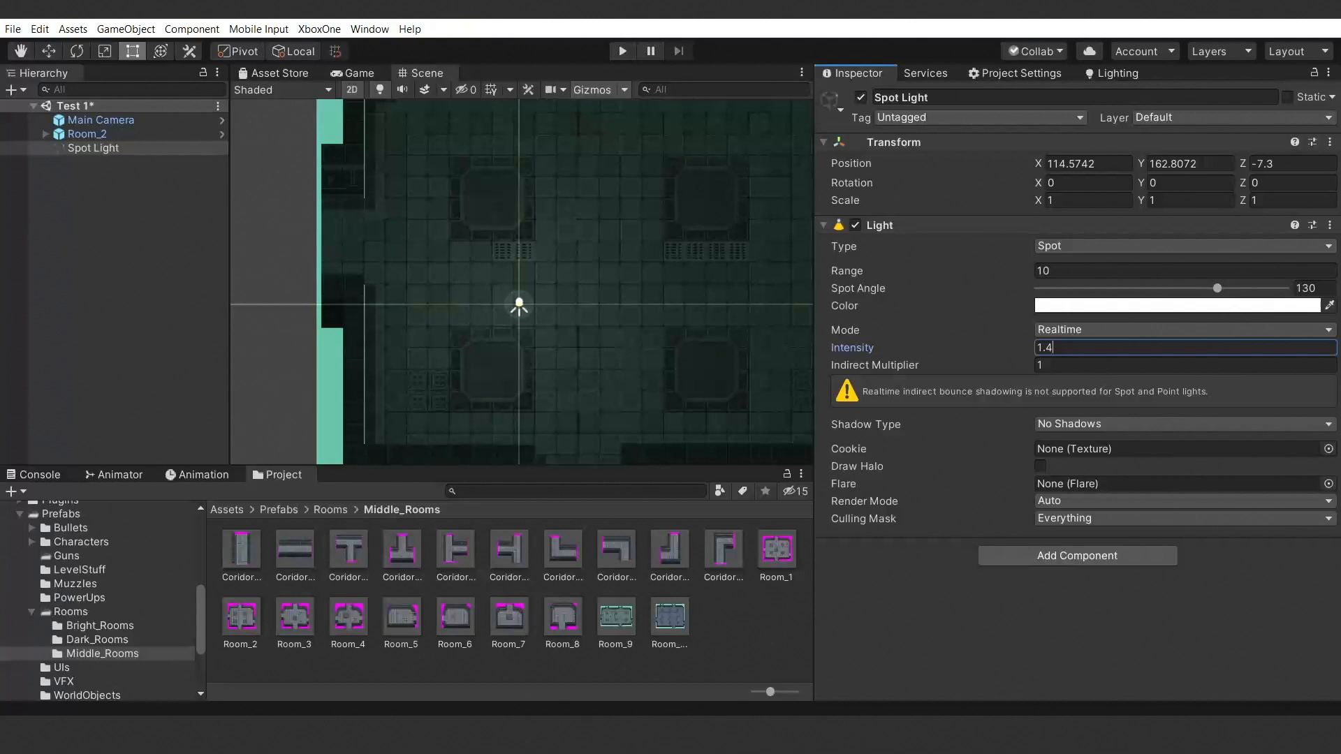
type("1.5")
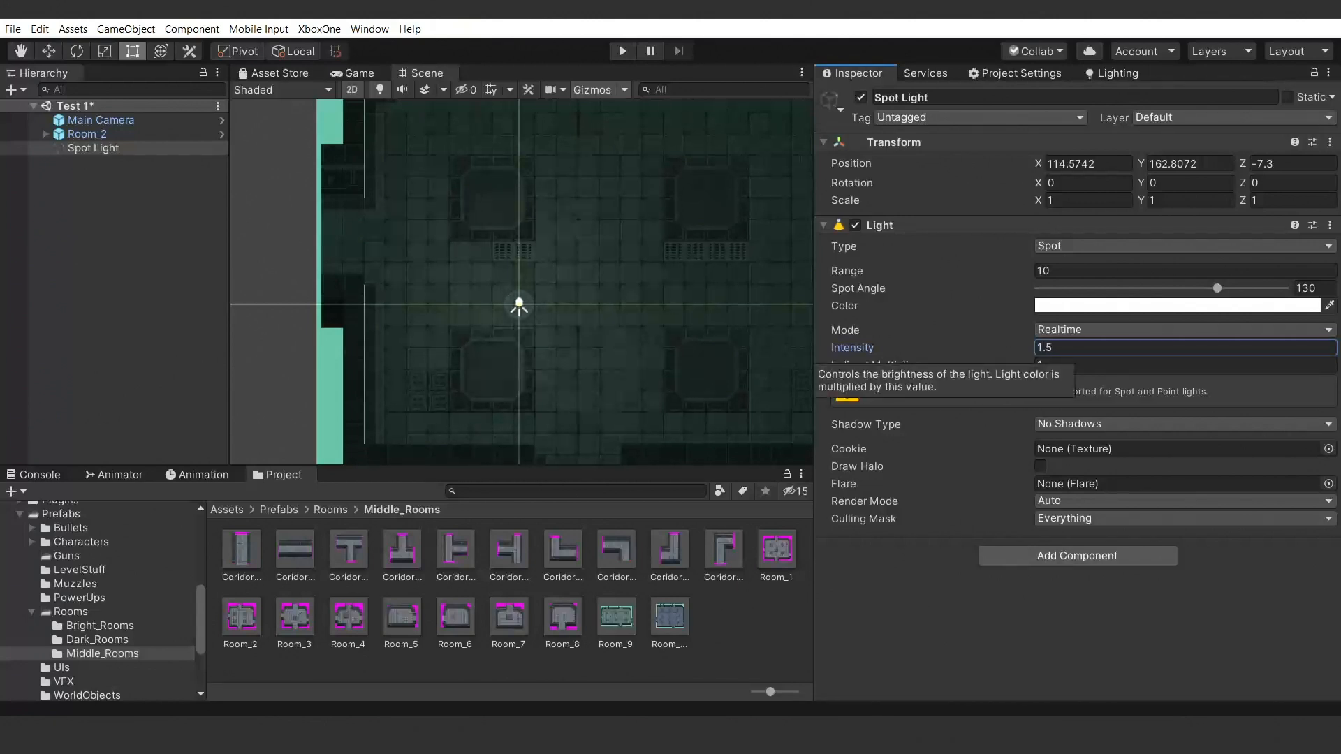
left_click_drag(1218, 288, 1173, 287)
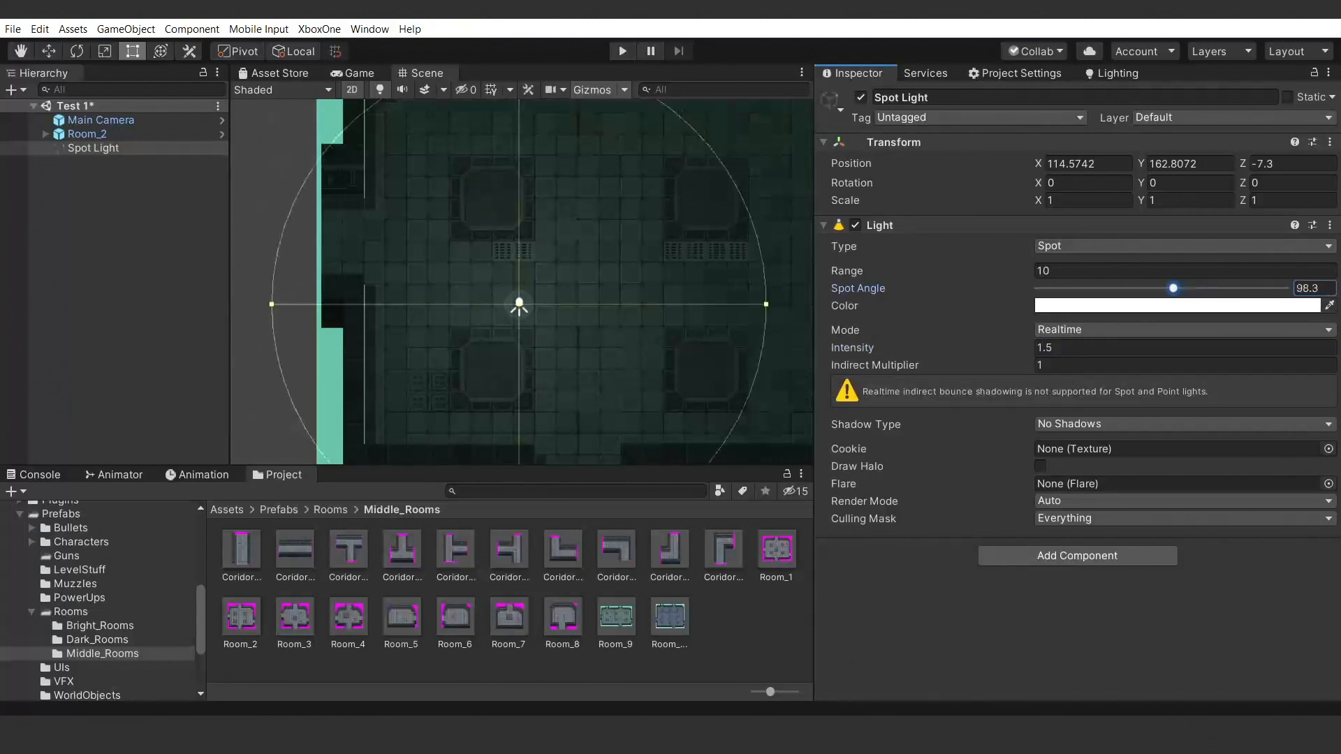
left_click_drag(1173, 287, 1190, 288)
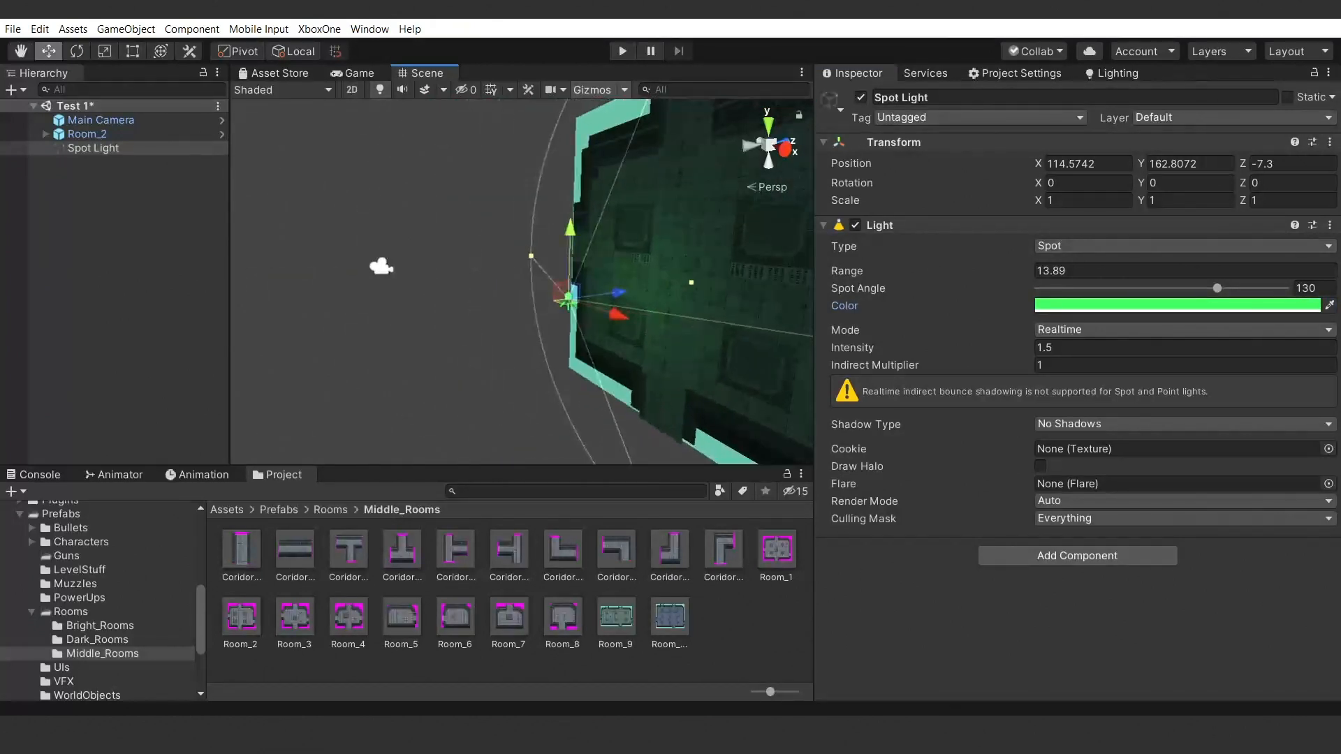
Move the spotlight toward the room's upper edge, then set range 8.24 and spot angle 151.2.
left_click_drag(581, 290, 649, 286)
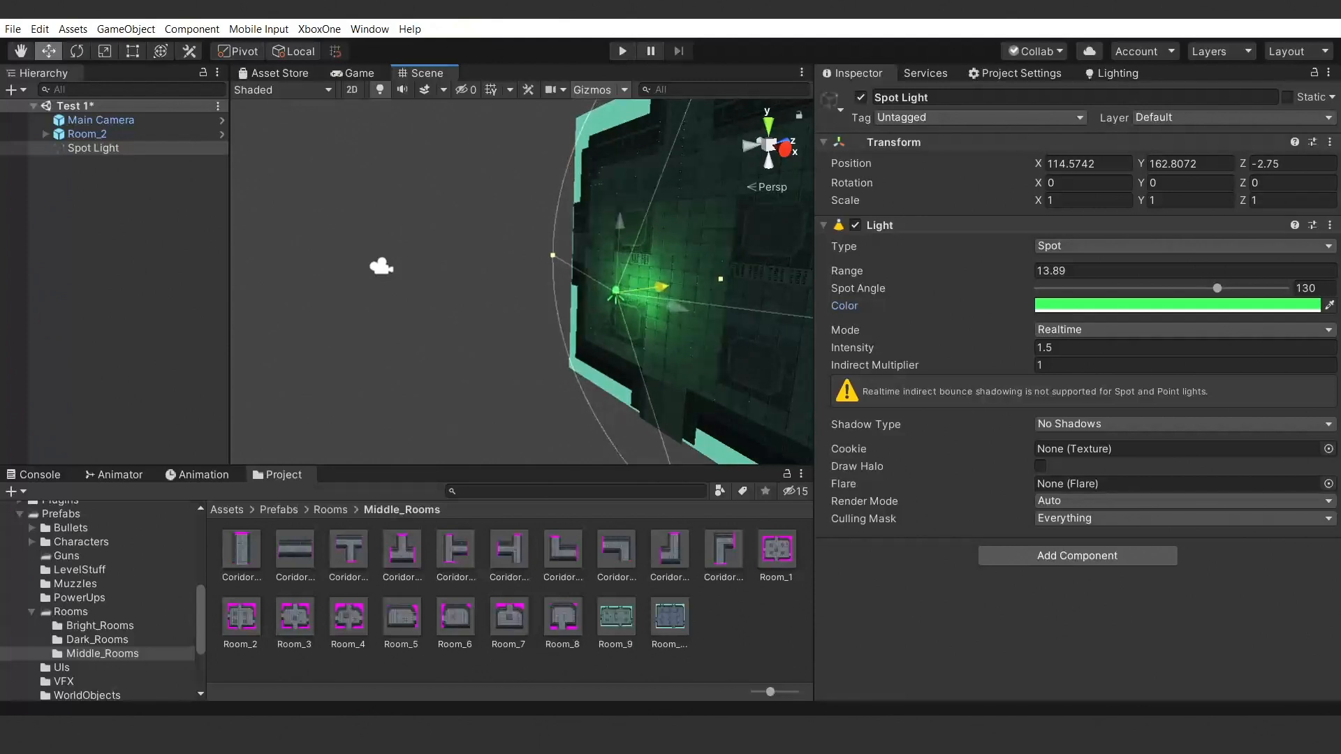
left_click(359, 73)
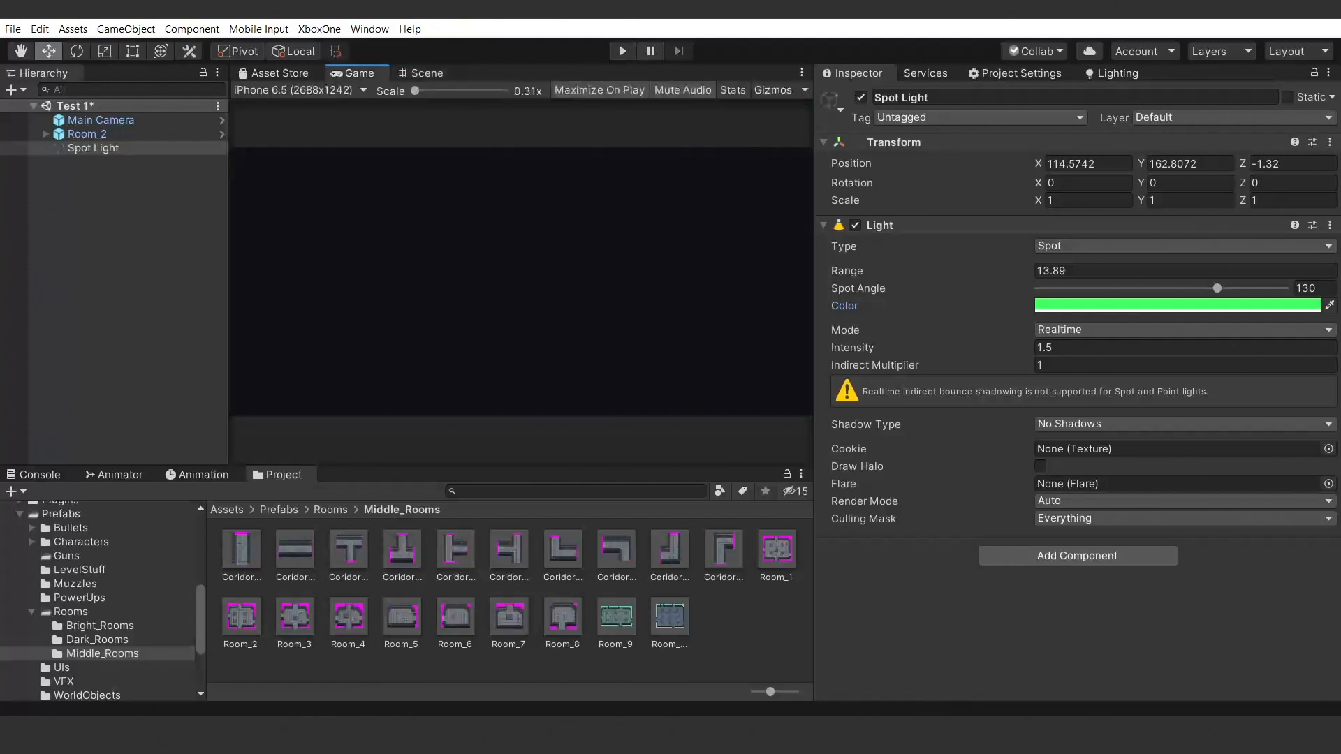
left_click(426, 73)
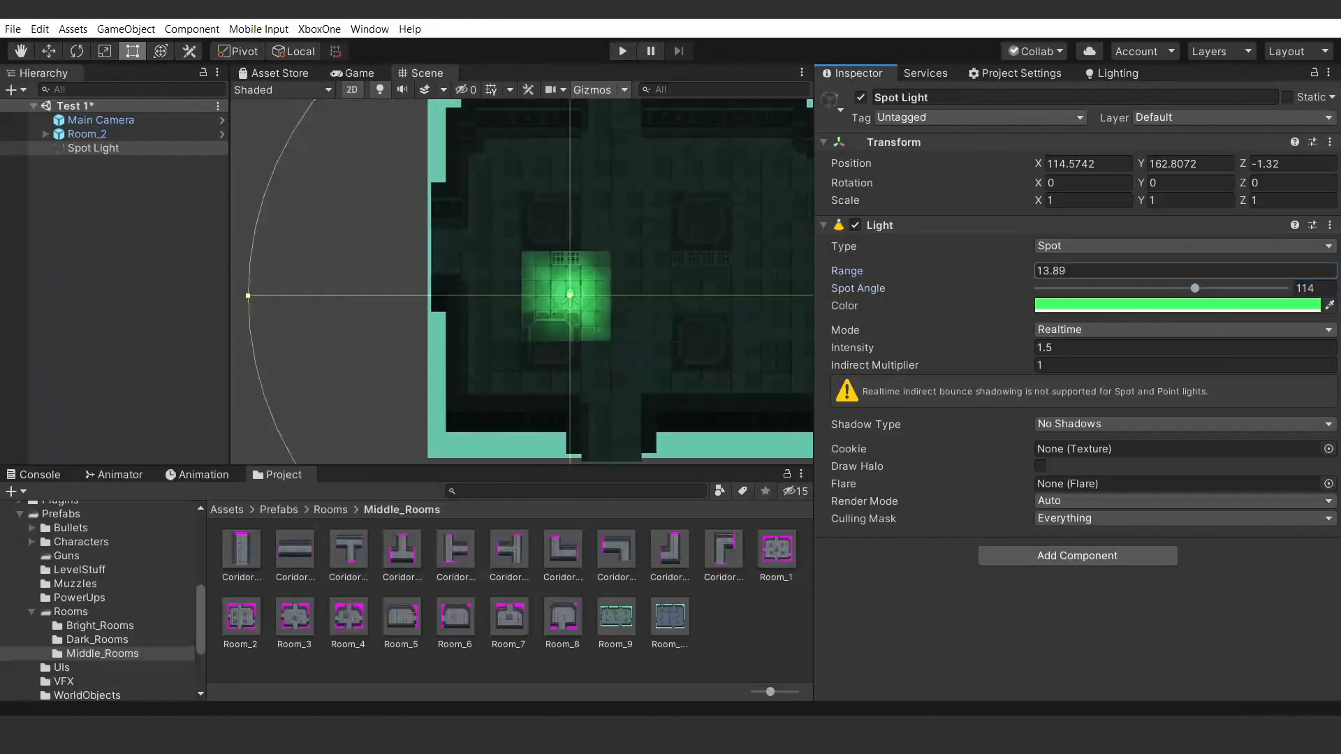
left_click_drag(1194, 288, 1229, 287)
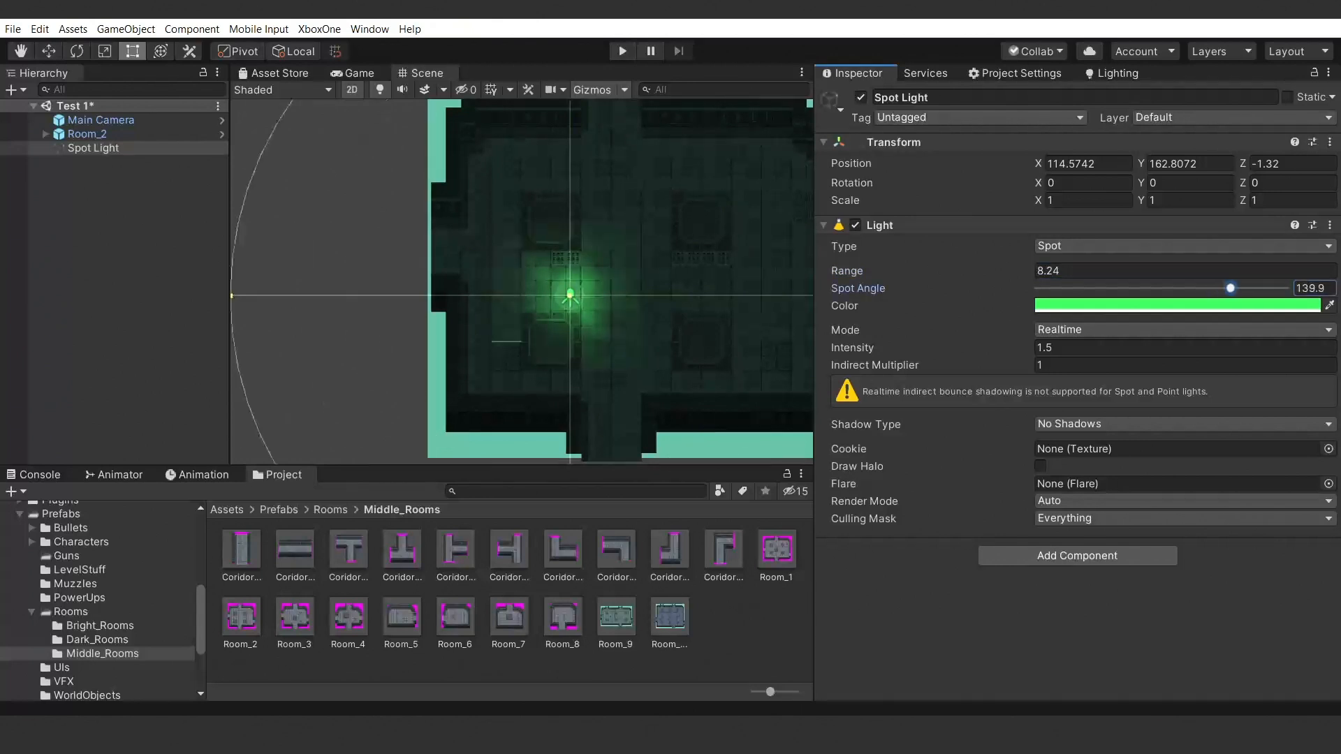
left_click_drag(1229, 288, 1246, 288)
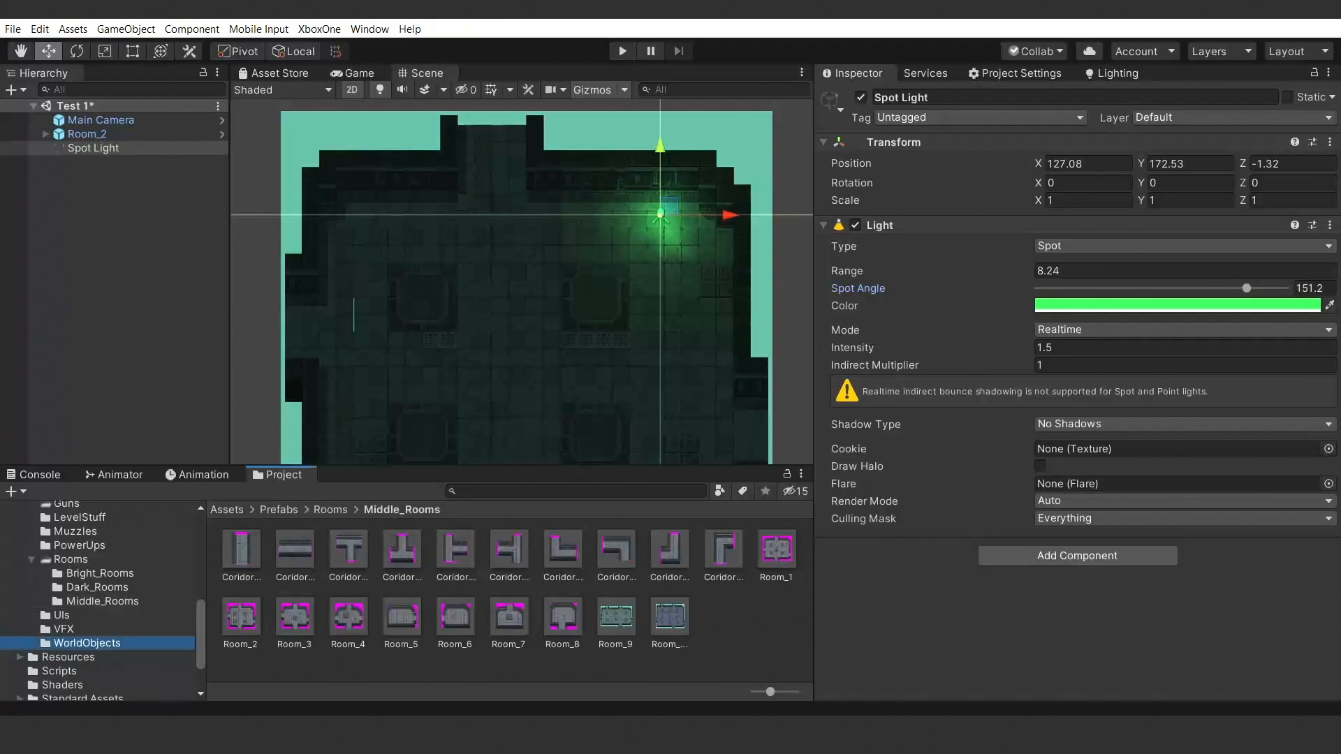
Place LongLamp4 from Prefabs/WorldObjects and select its new Glow child for the GlowVFX sprite.
left_click(85, 643)
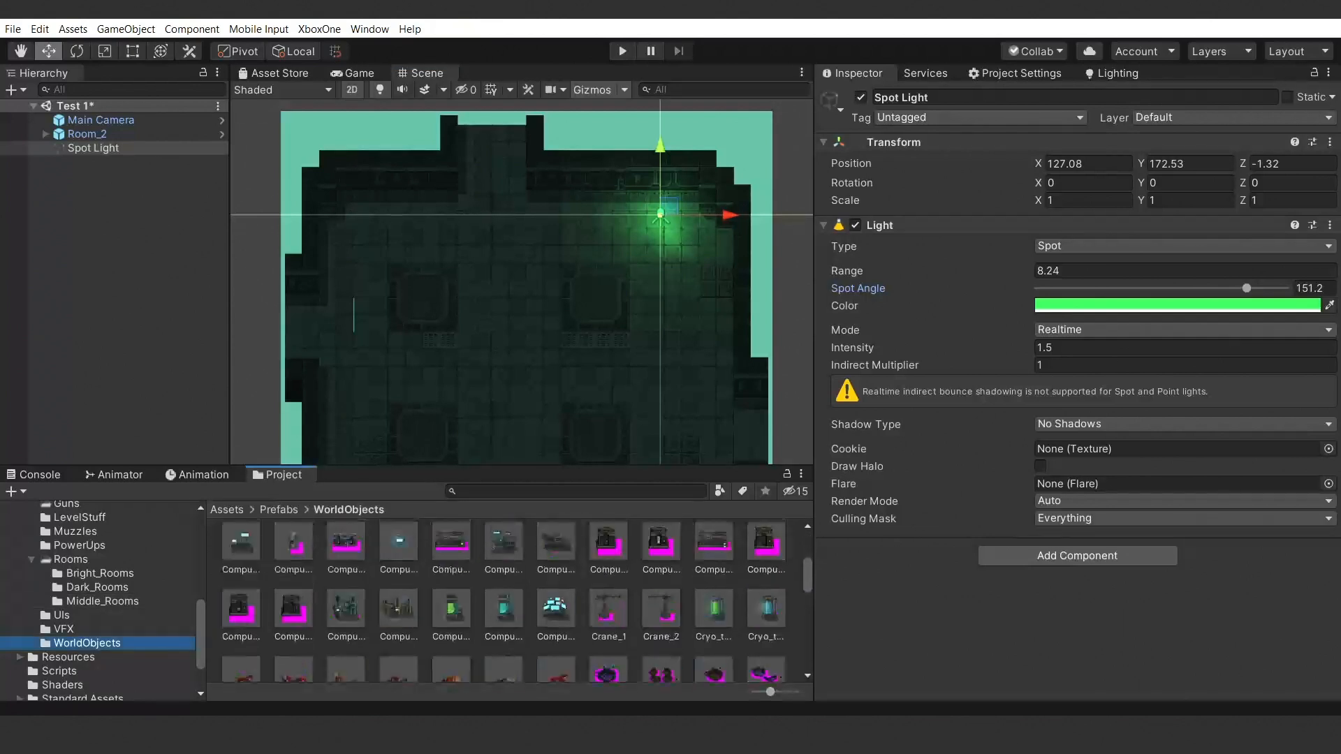
scroll("down", 3)
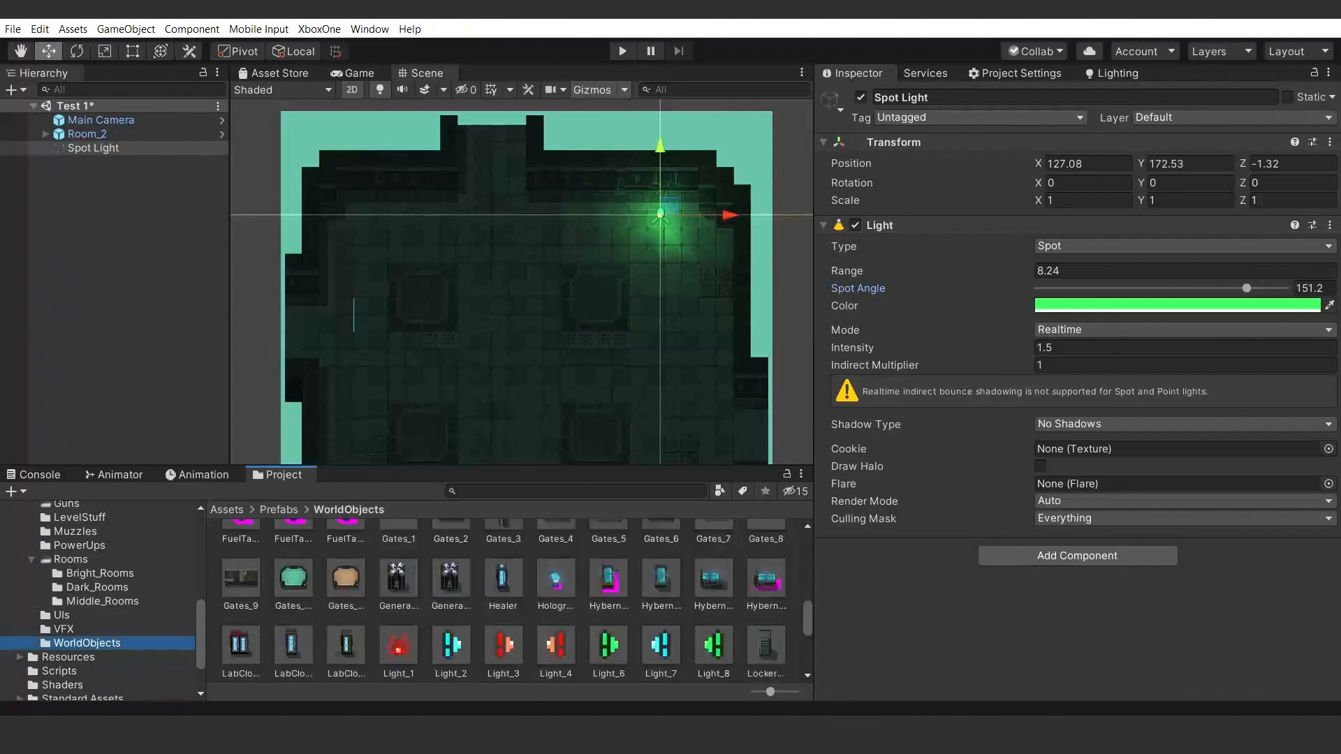
scroll("down", 3)
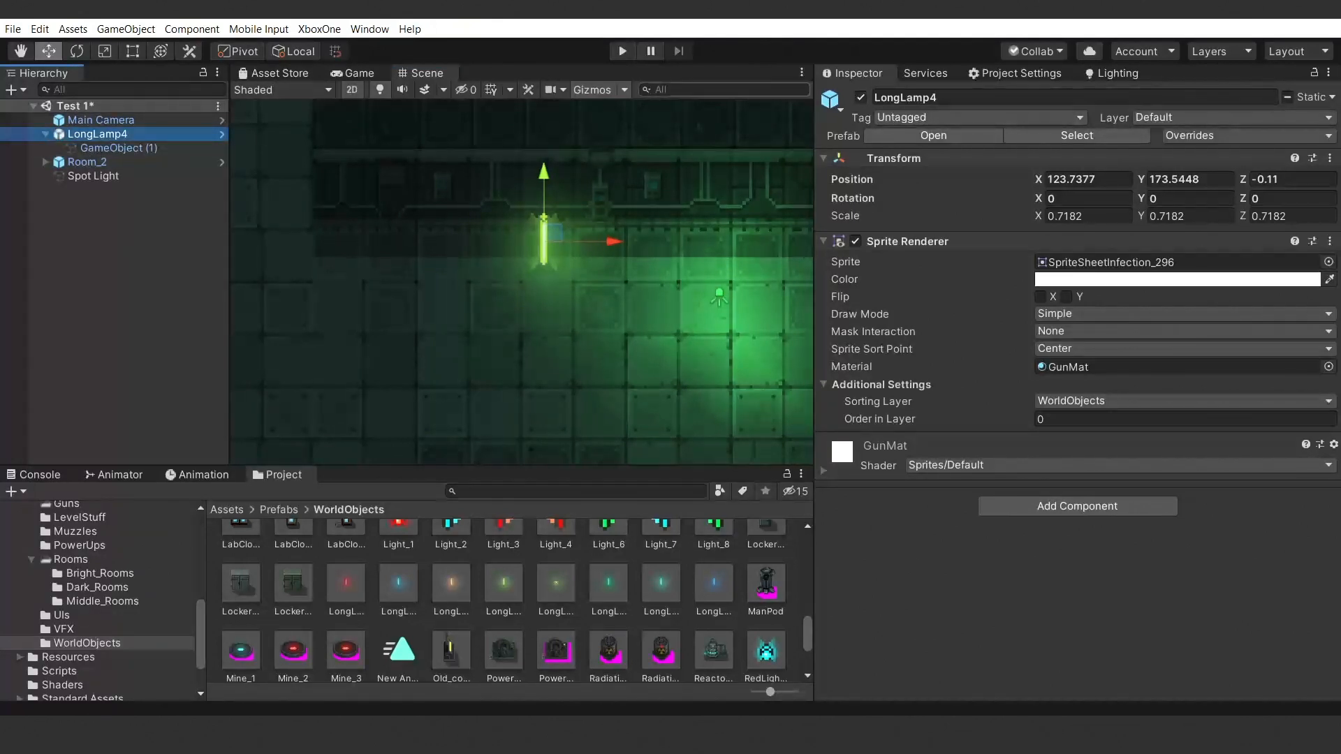
left_click(119, 146)
type("Glow")
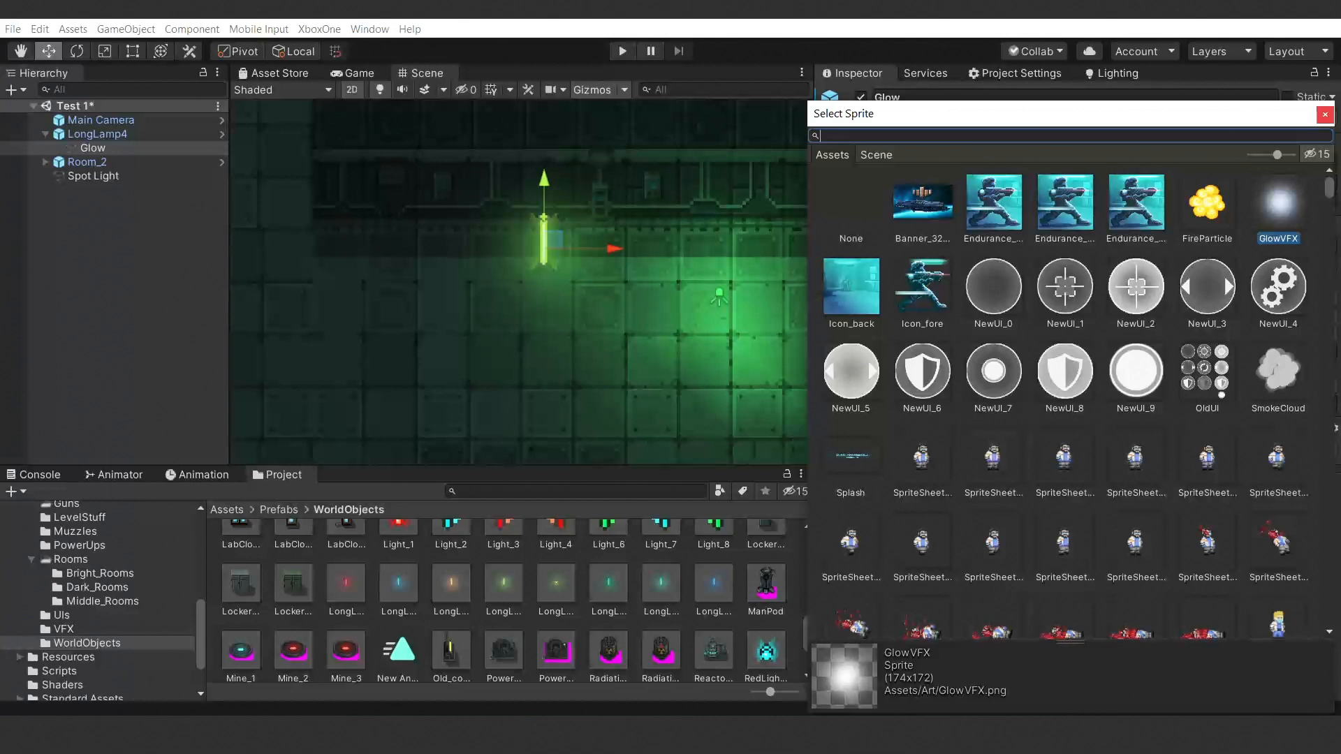
mouse_move(1324, 113)
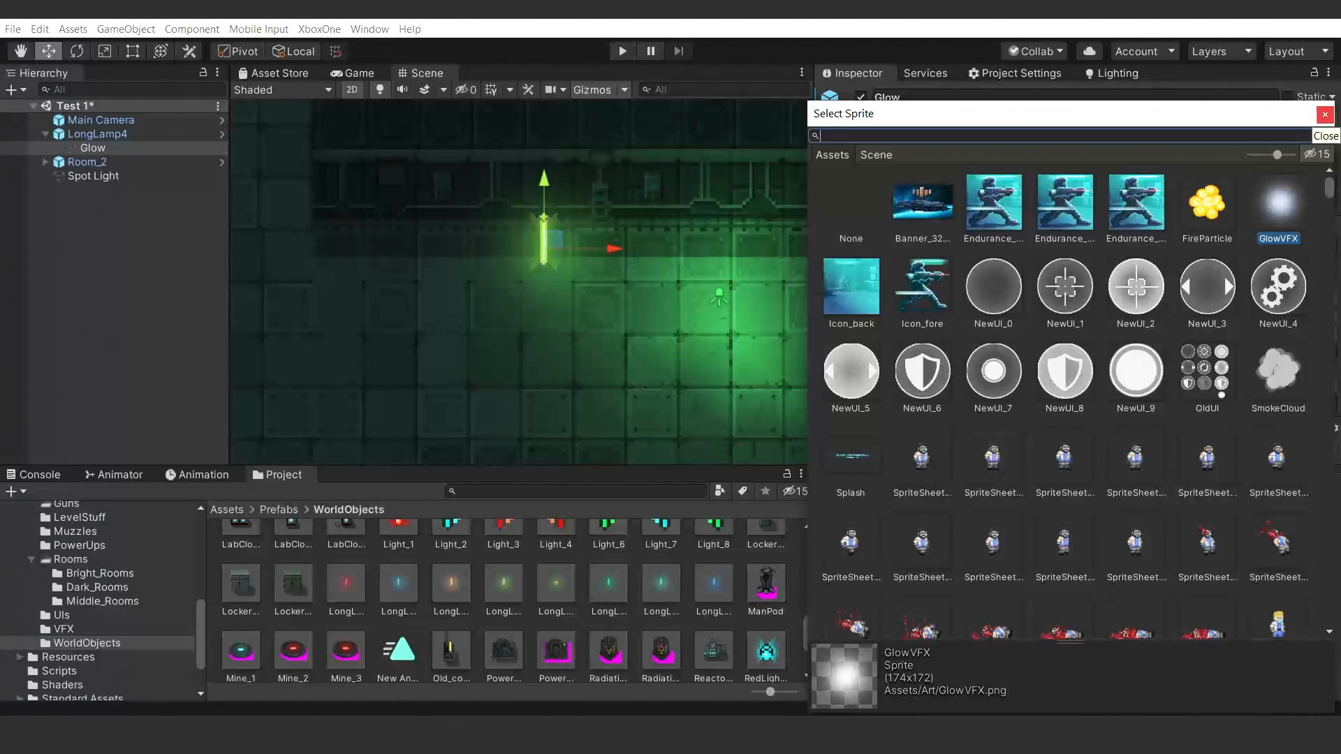
Close the sprite picker and enable the lamp's green Glow child.
left_click(1324, 136)
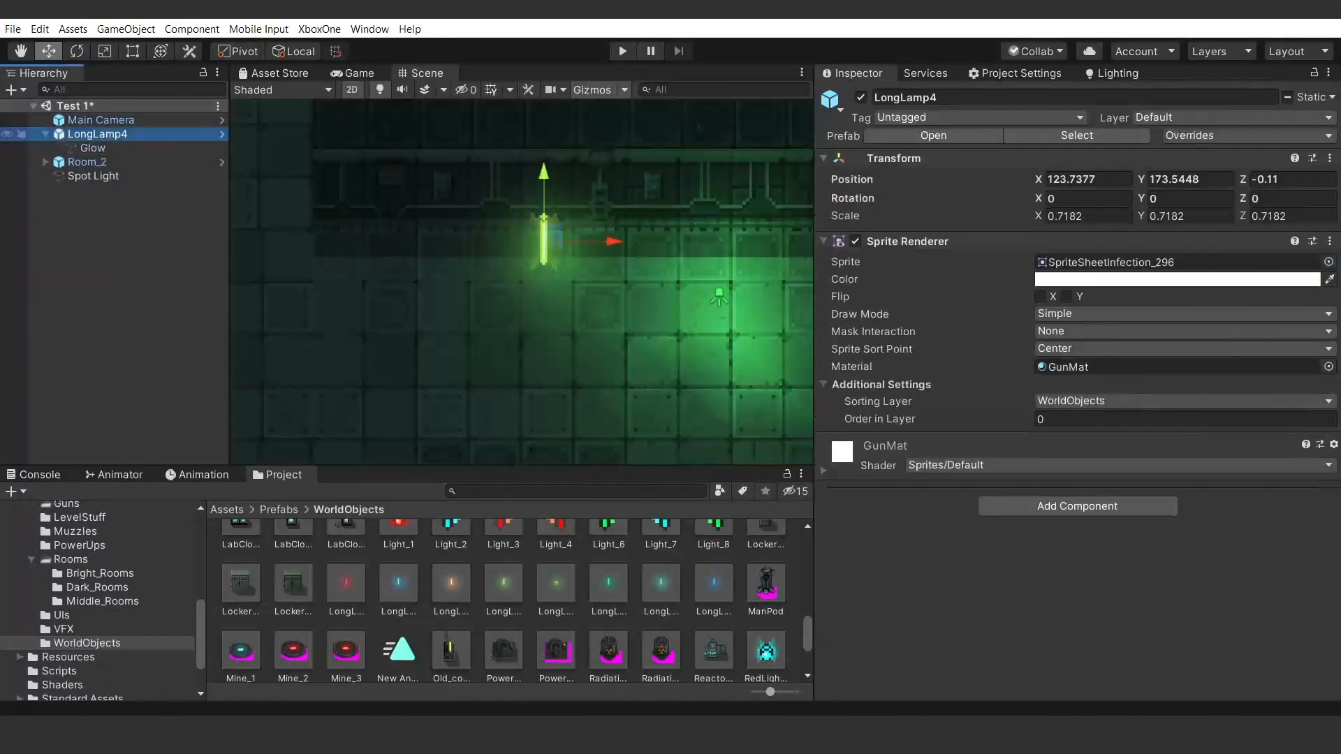
left_click(92, 148)
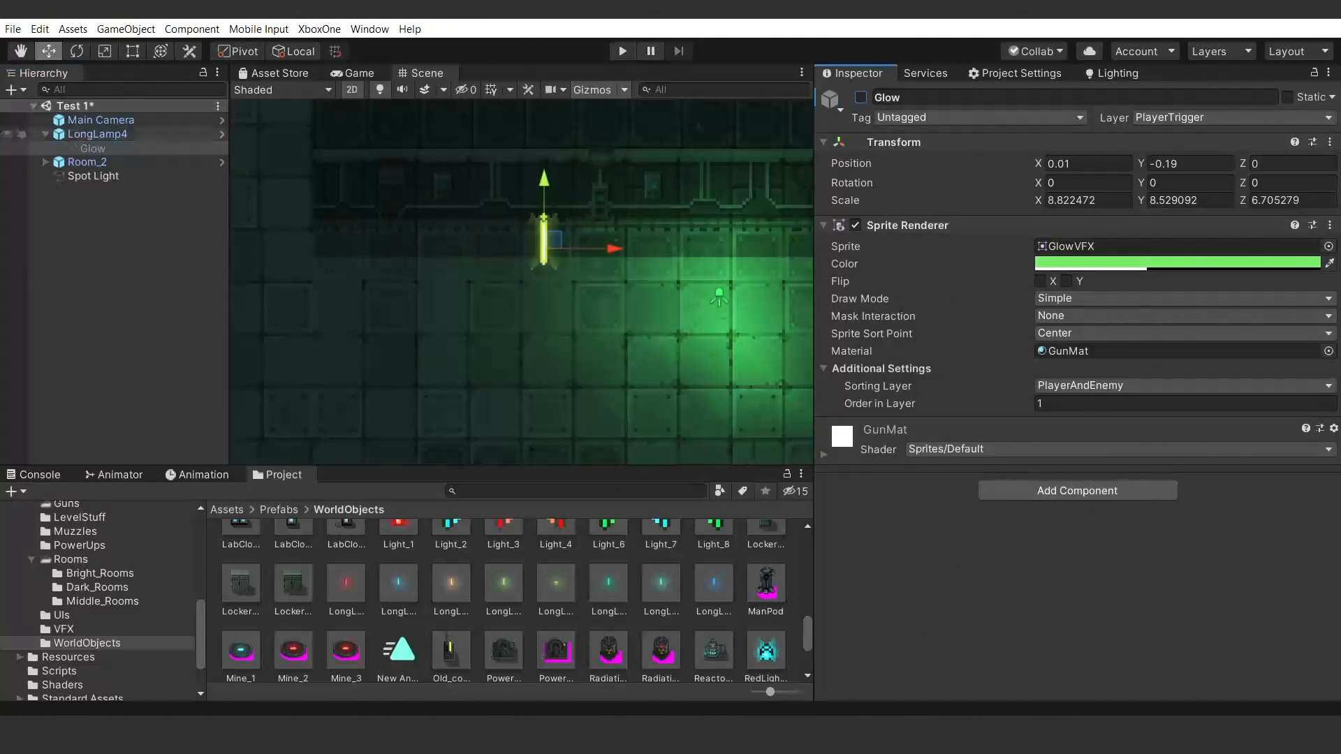
left_click(98, 134)
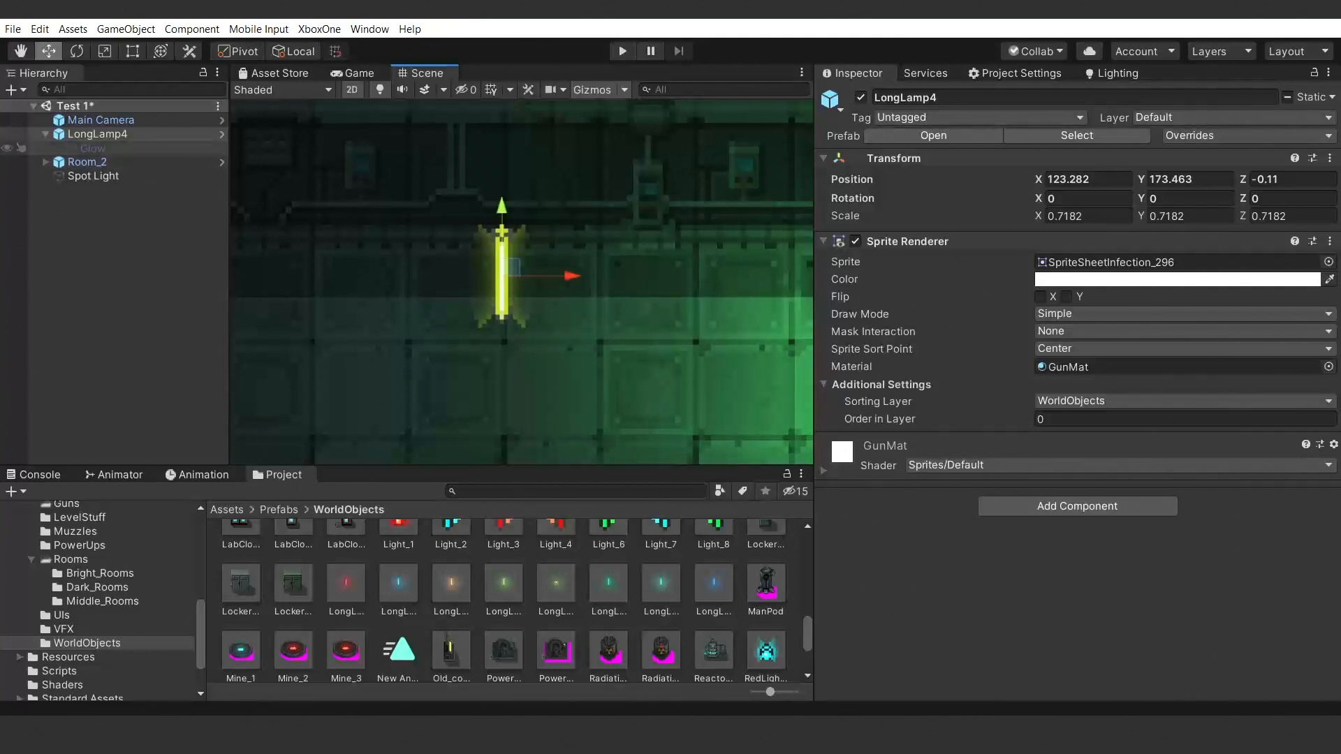
left_click(92, 148)
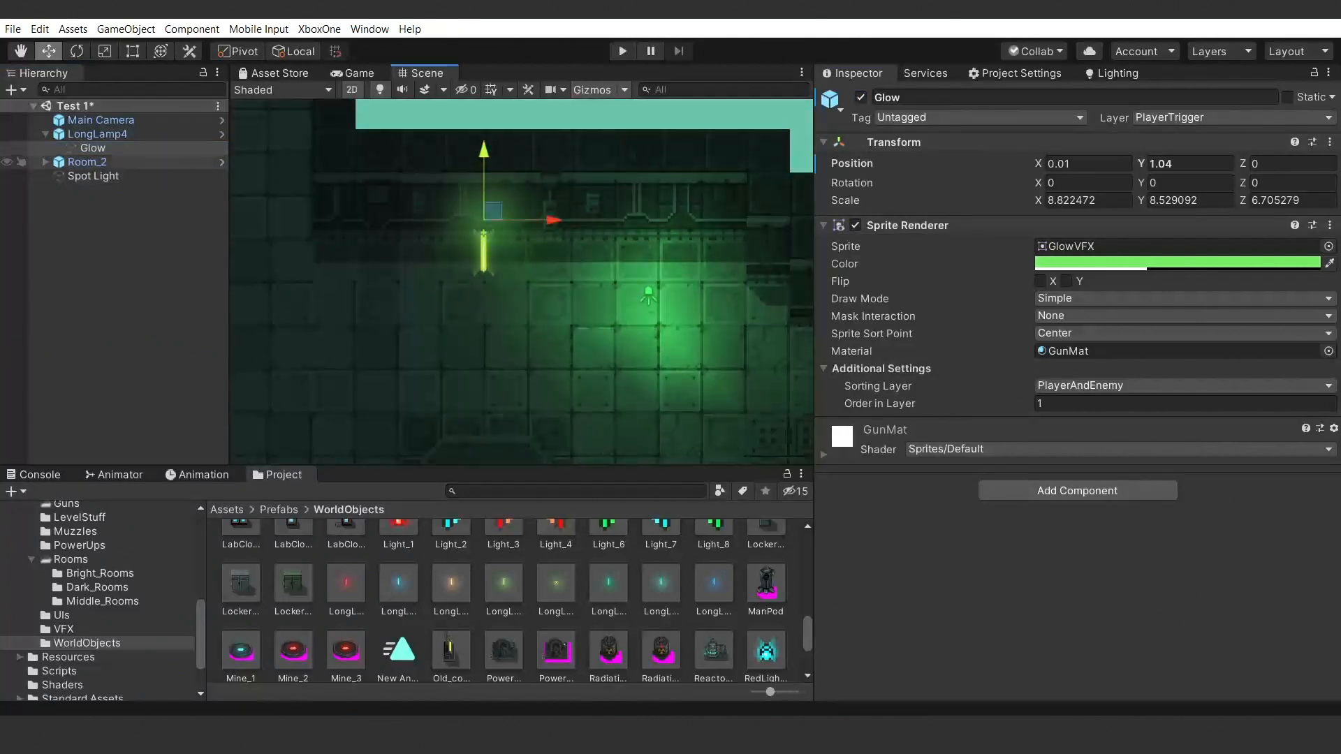
Raise LongLamp4 onto the upper wall and select the Spot Light to move it just below.
left_click(99, 134)
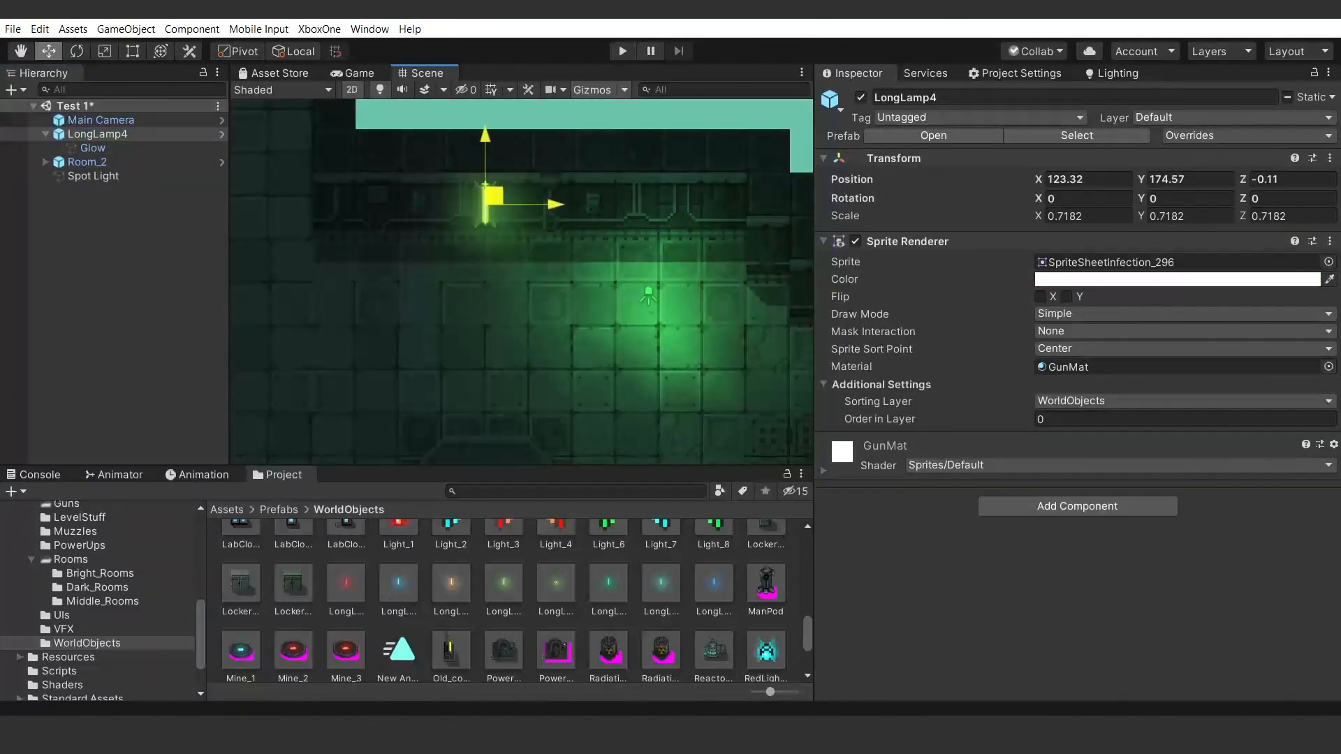
left_click(92, 147)
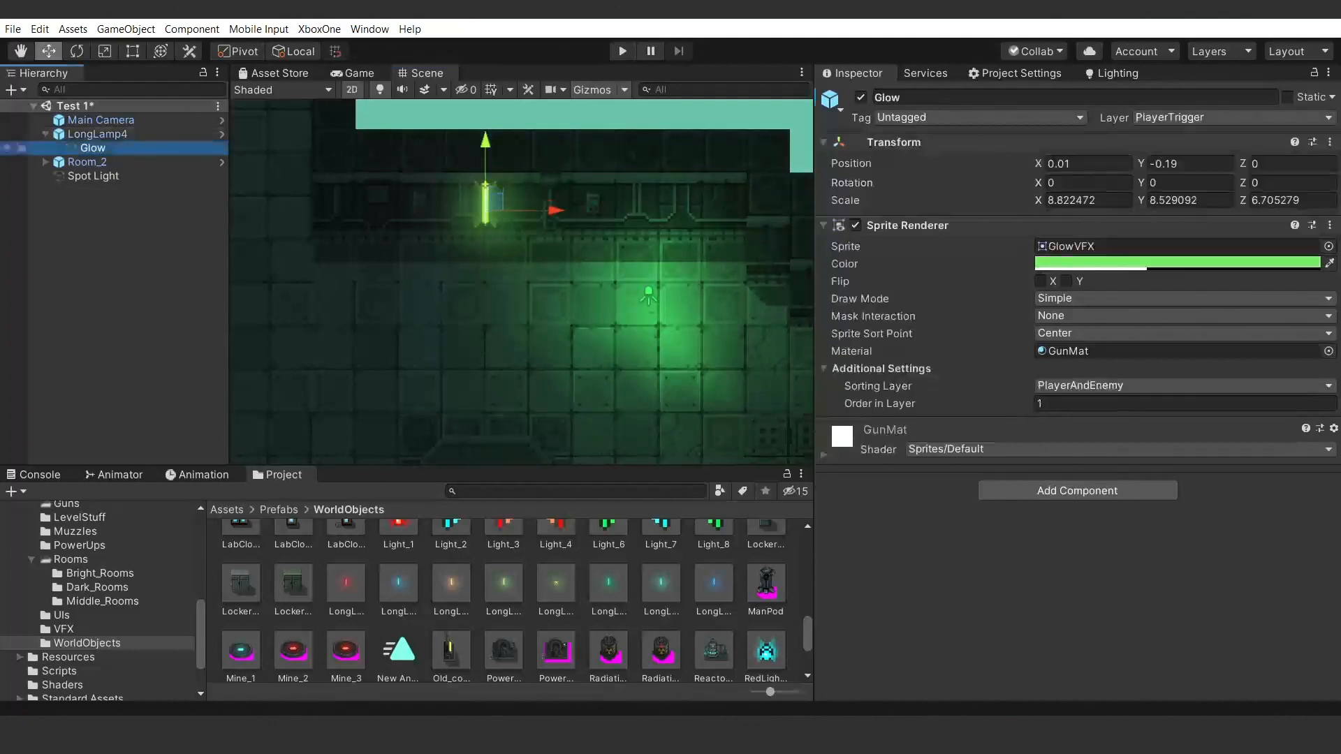
left_click(98, 134)
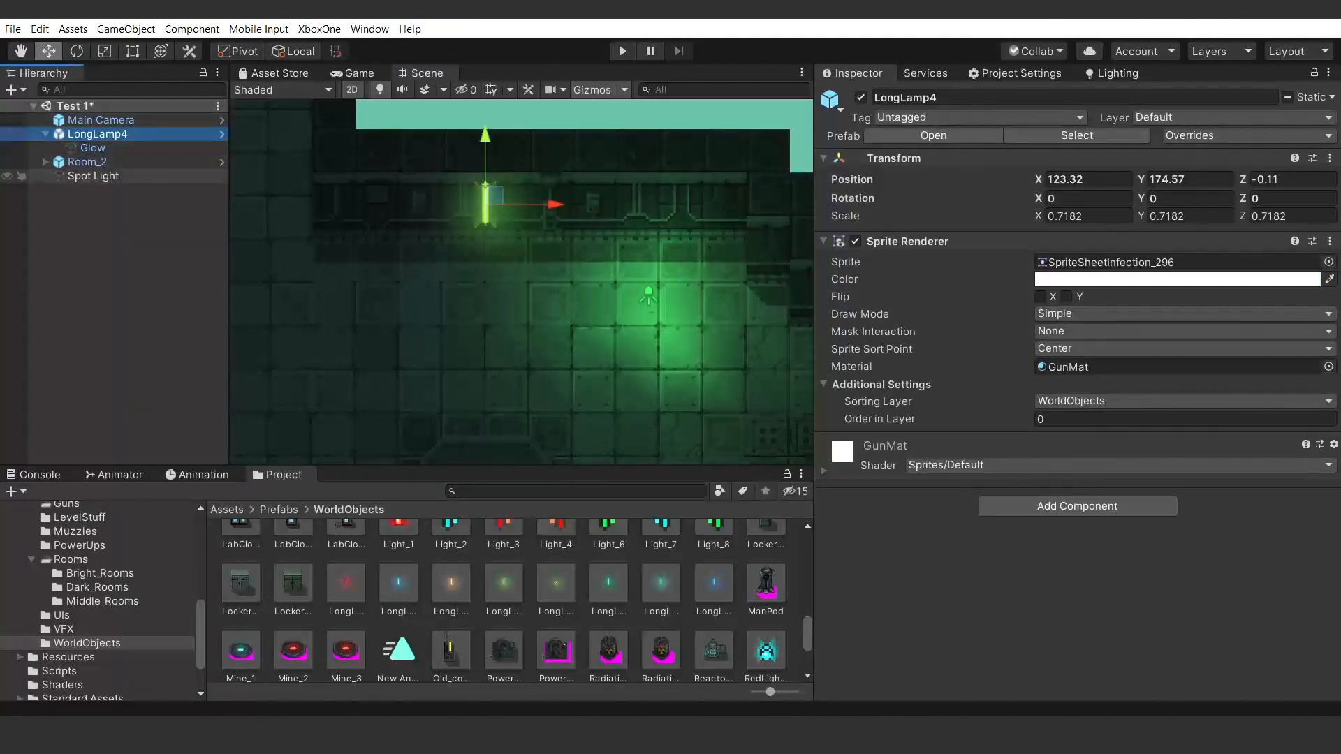
left_click(92, 176)
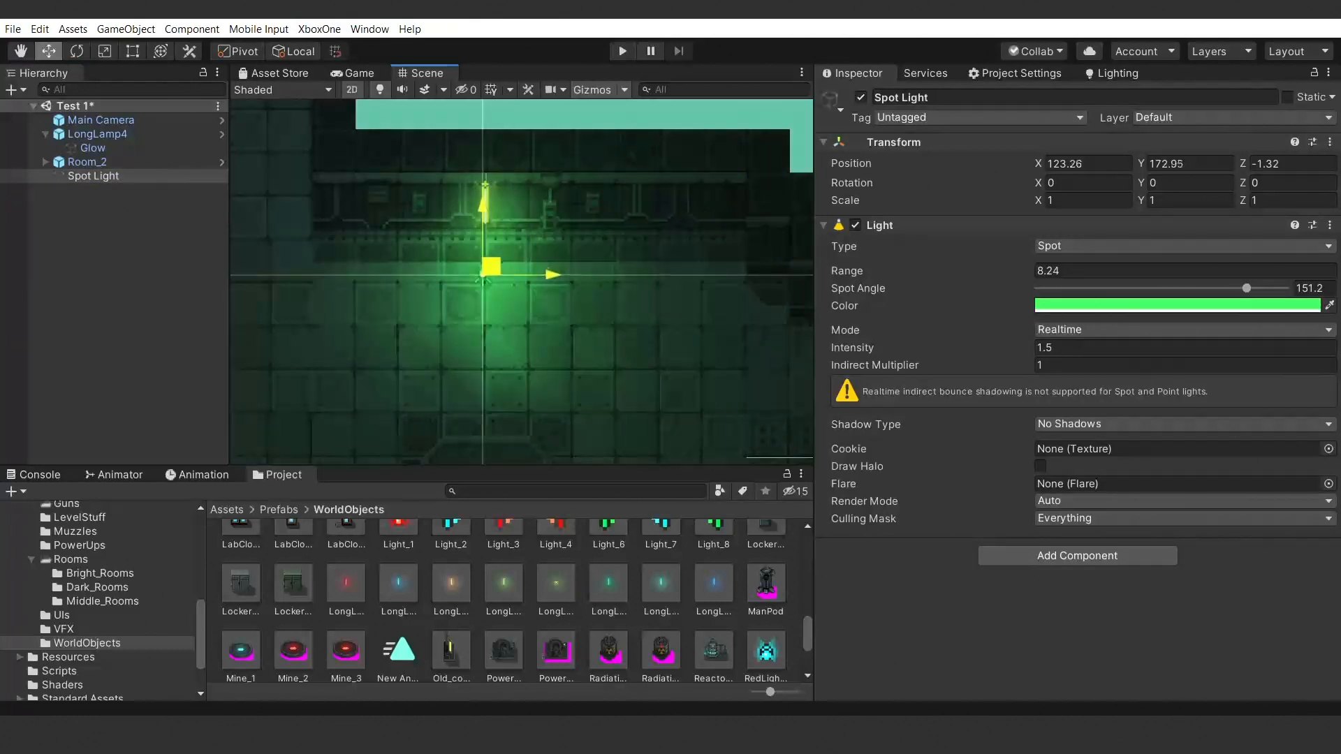
Shift the Spot Light's colour toward a yellow-green lime tint.
left_click(1180, 304)
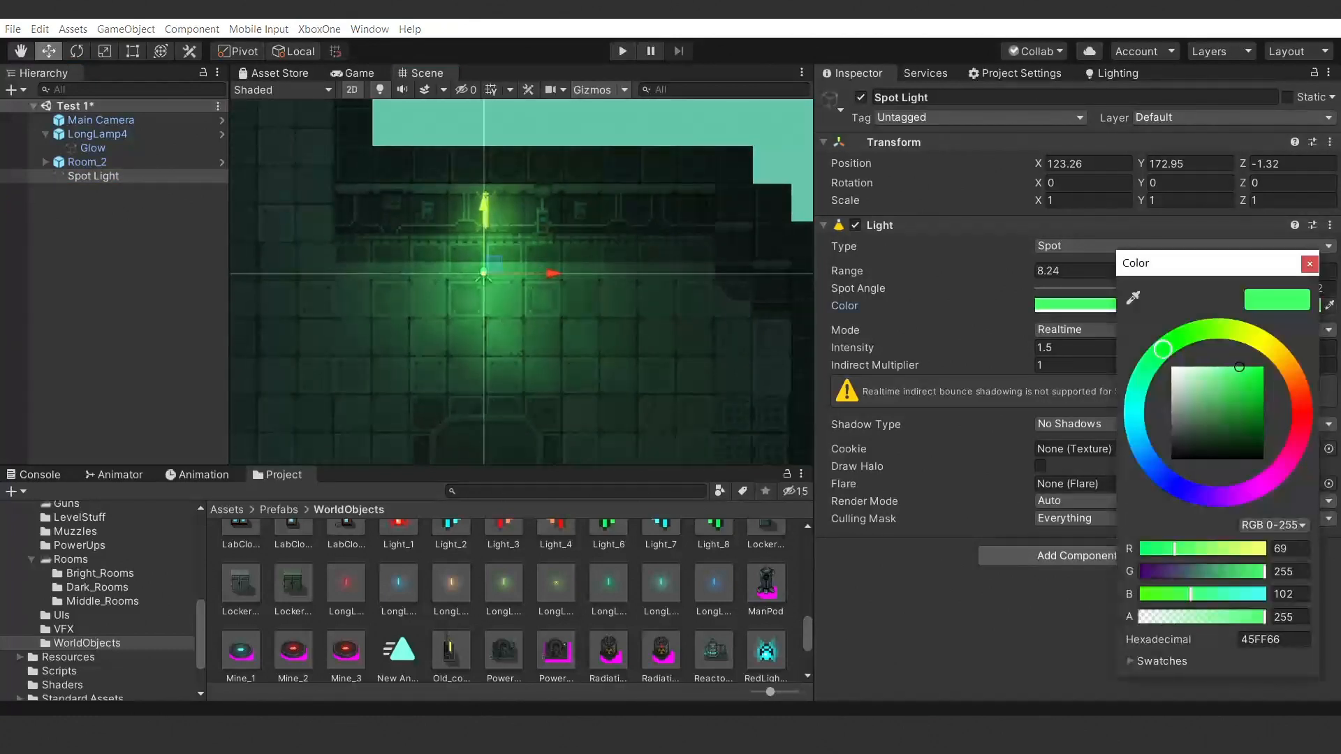
left_click_drag(1160, 350, 1146, 368)
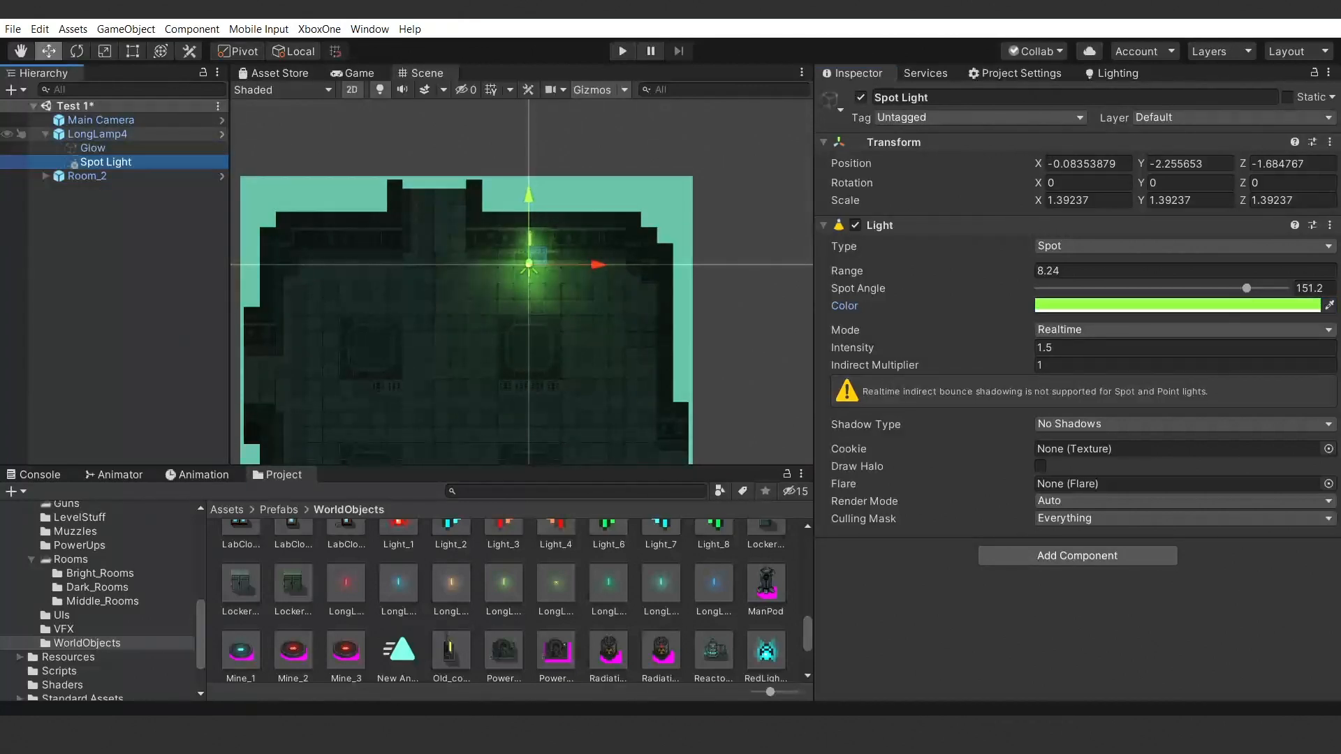
Select LongLamp4 in the Hierarchy ready for duplication along the top wall.
left_click(96, 134)
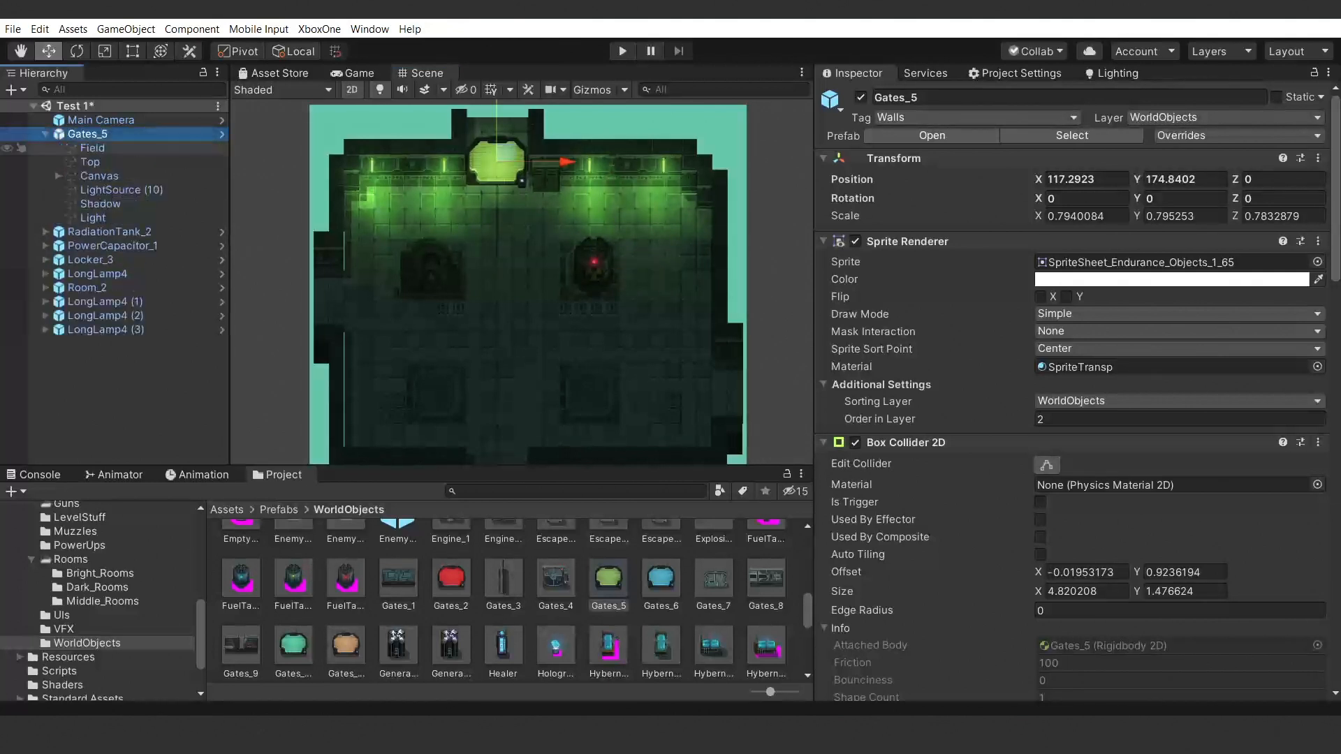
left_click(92, 218)
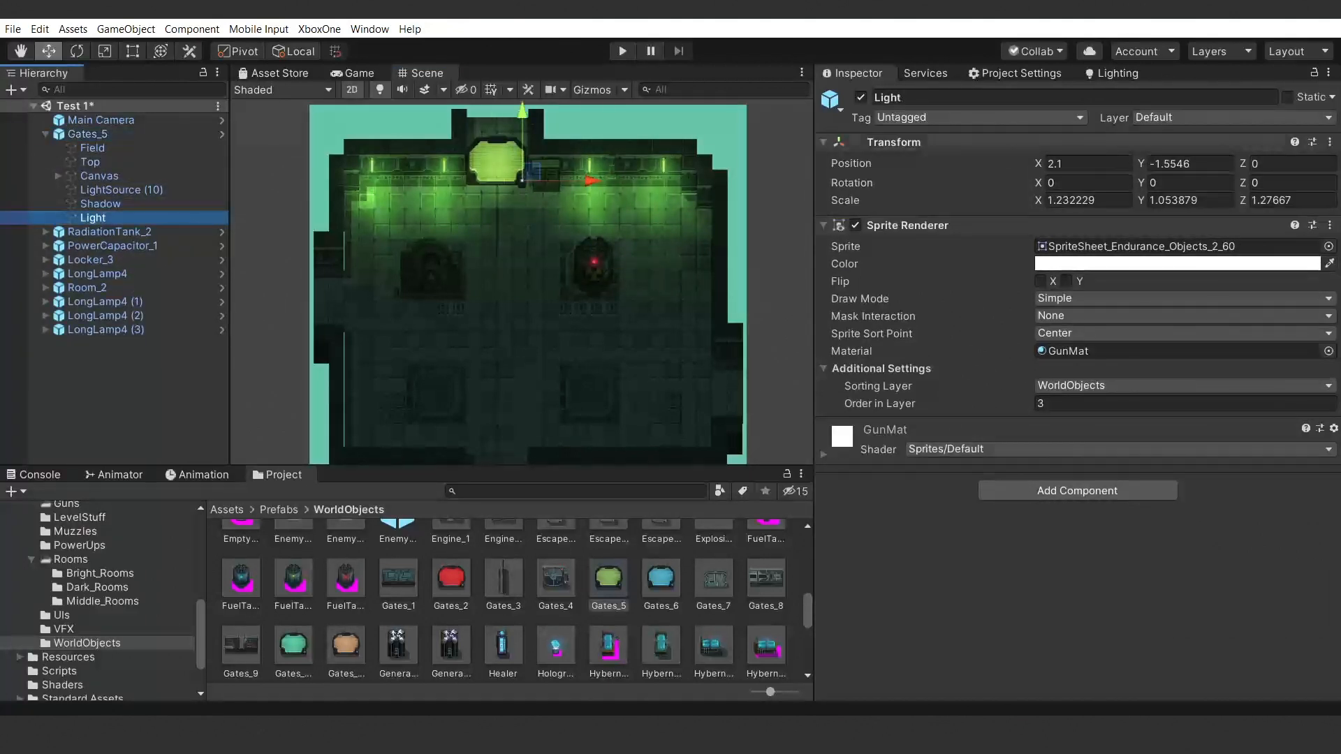
left_click(118, 190)
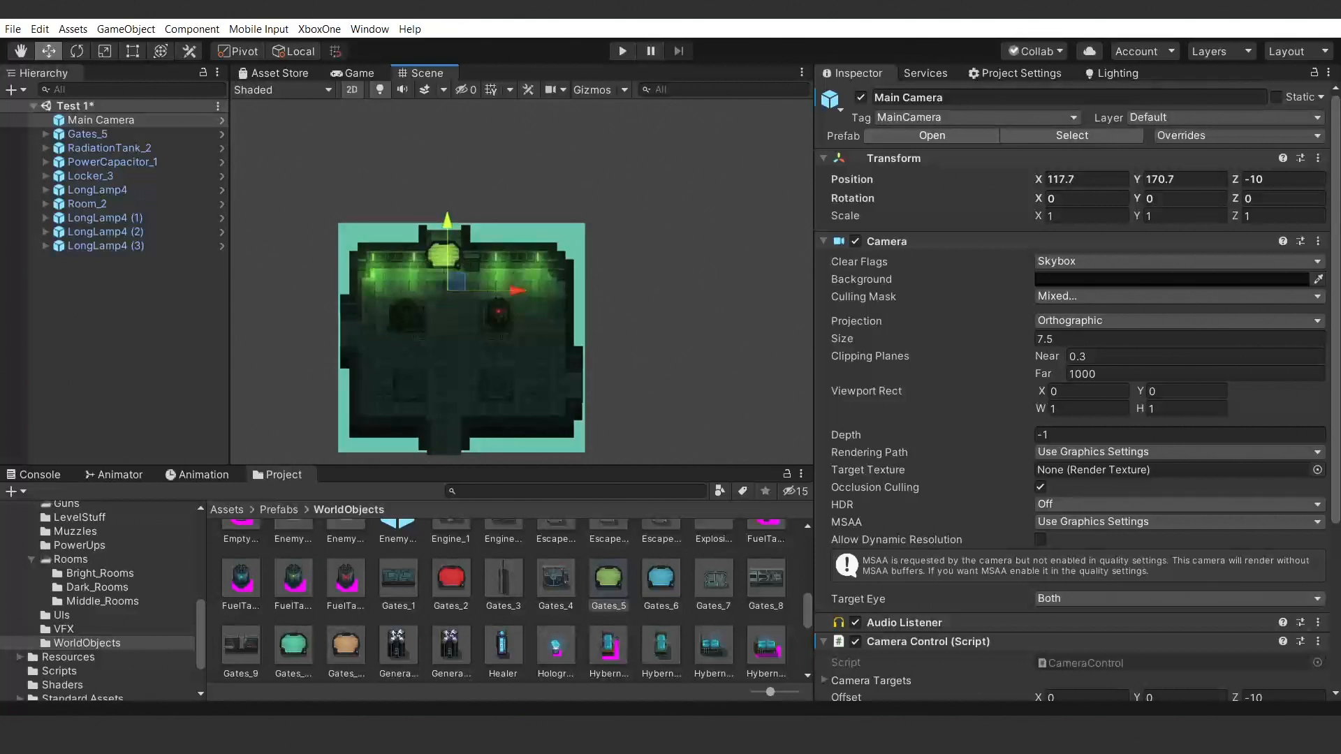
left_click(352, 73)
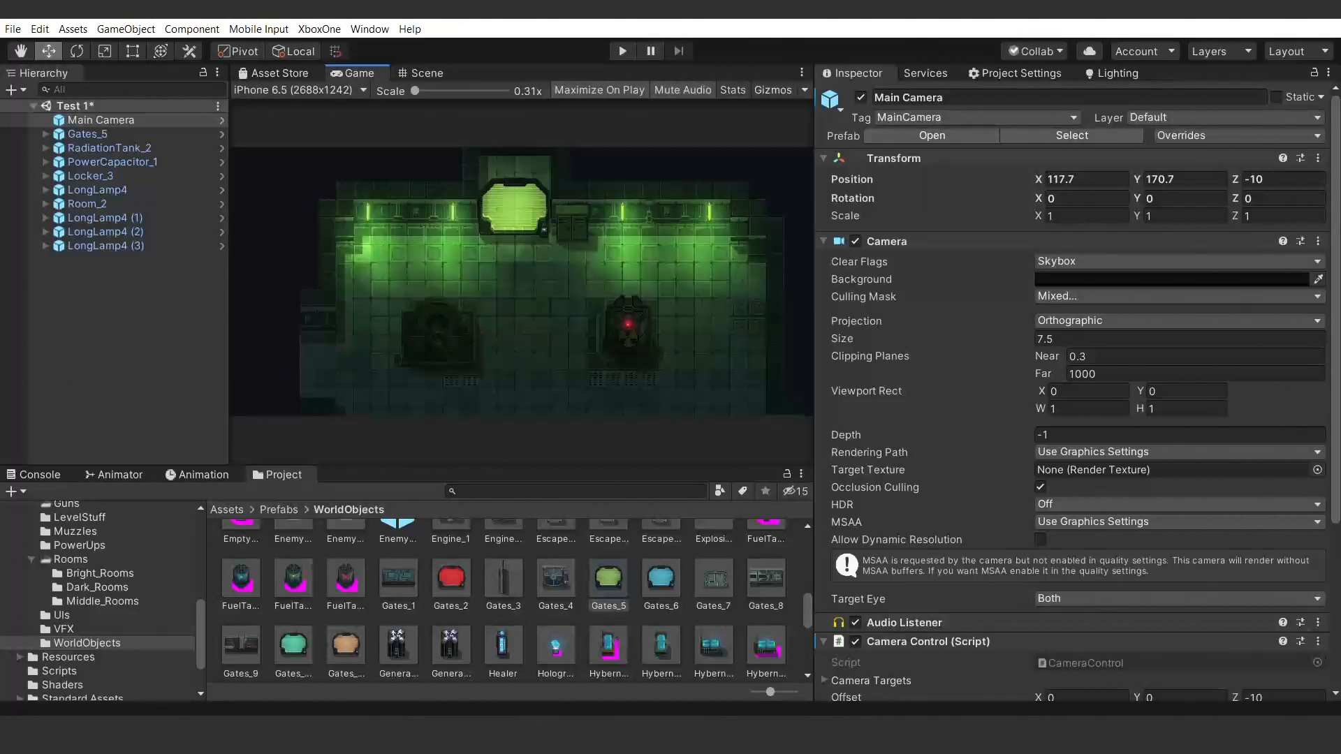
left_click(421, 72)
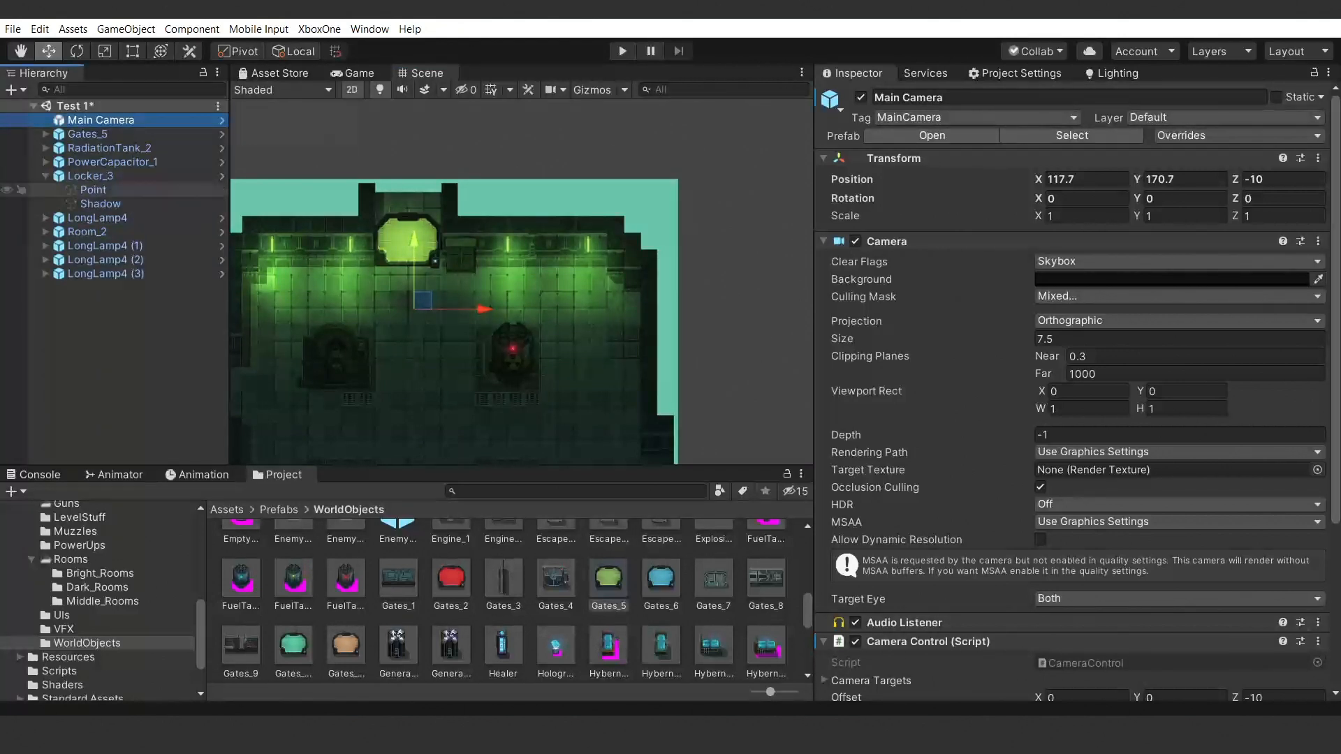
Nudge Locker_3's Shadow child slightly into place.
left_click(89, 176)
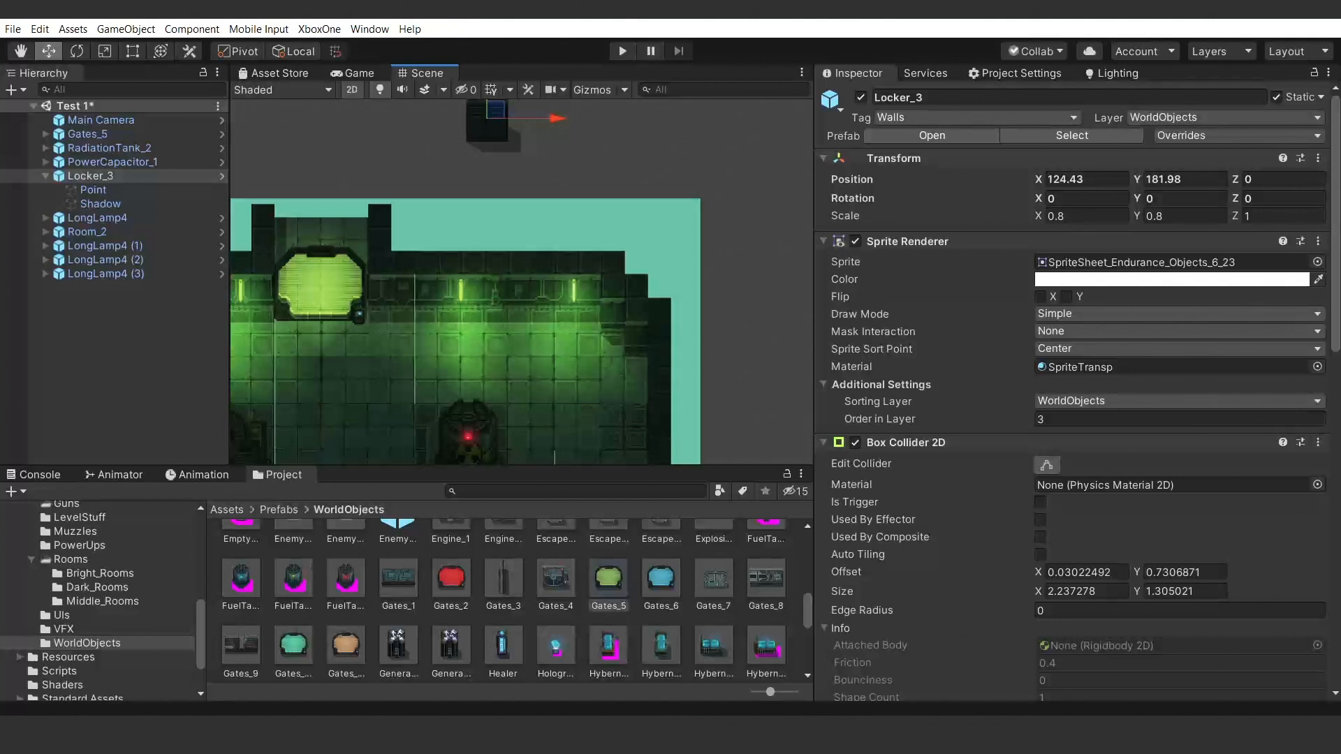
left_click(101, 204)
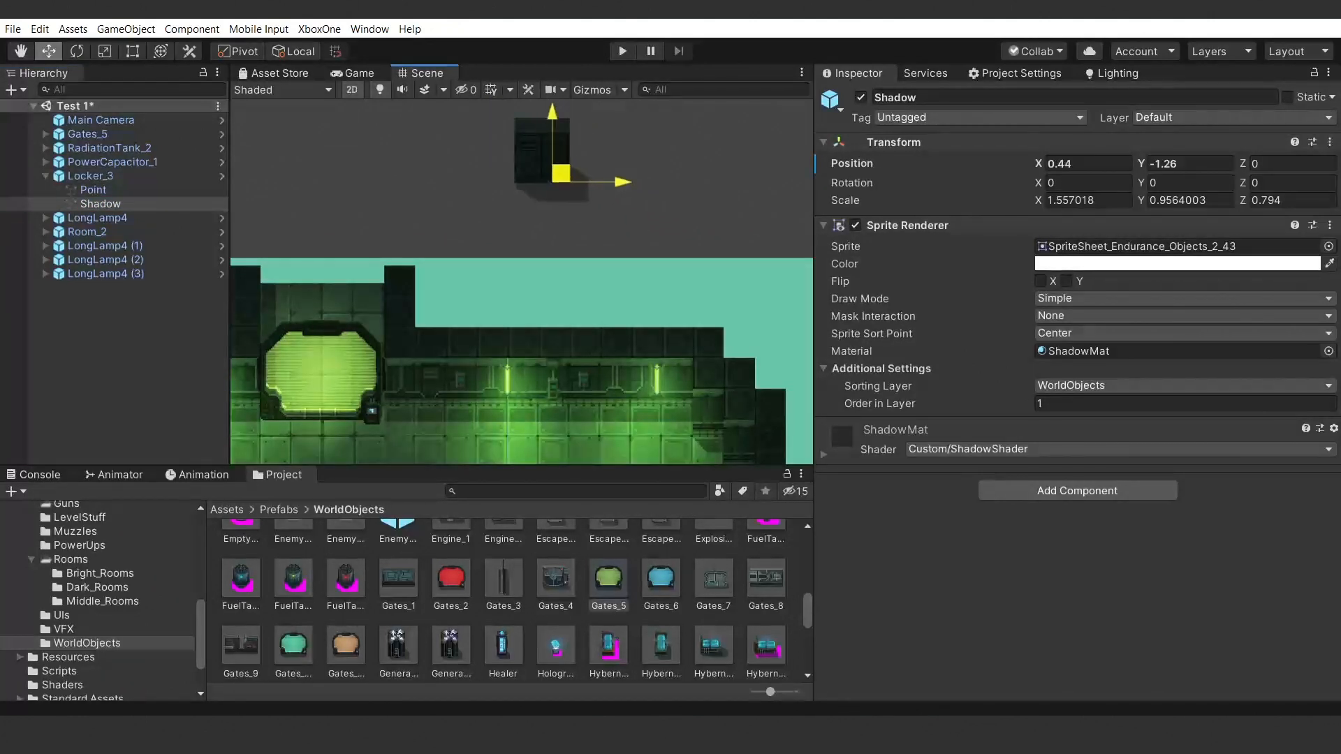
left_click_drag(589, 182, 556, 173)
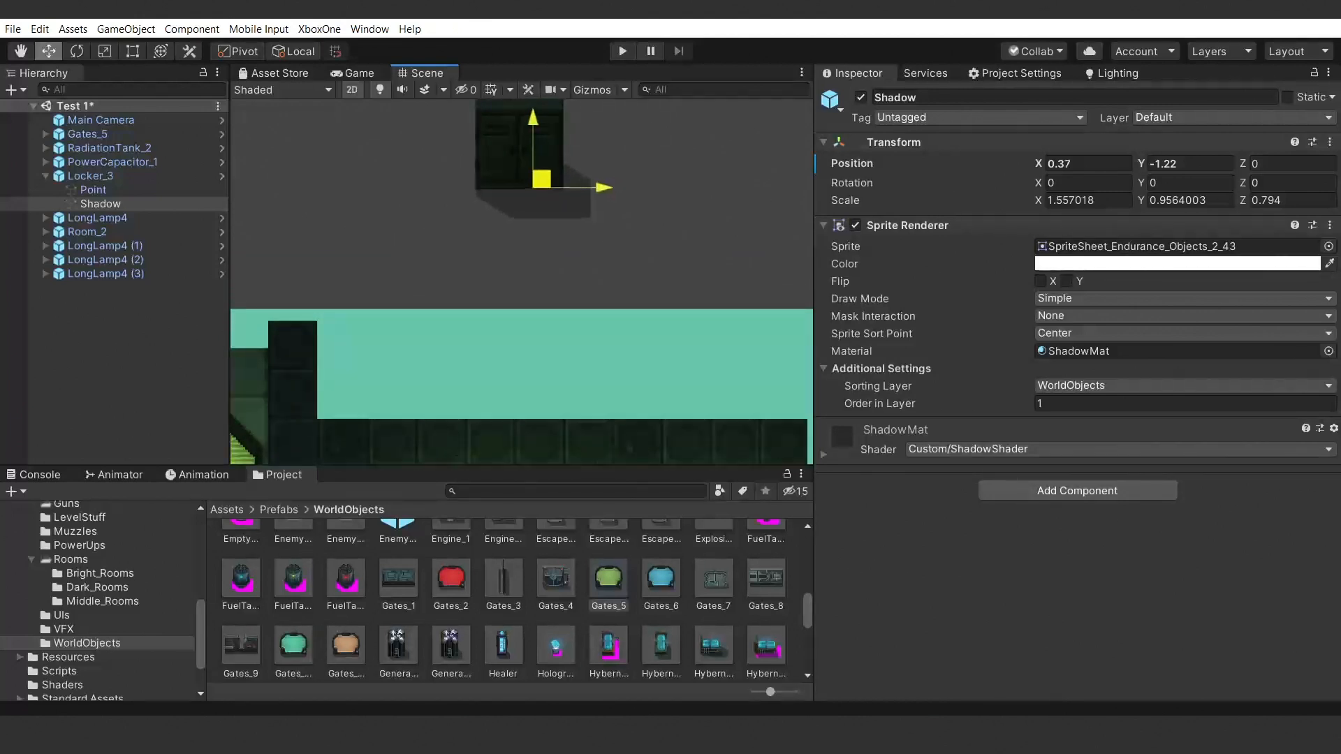
left_click_drag(533, 177, 539, 176)
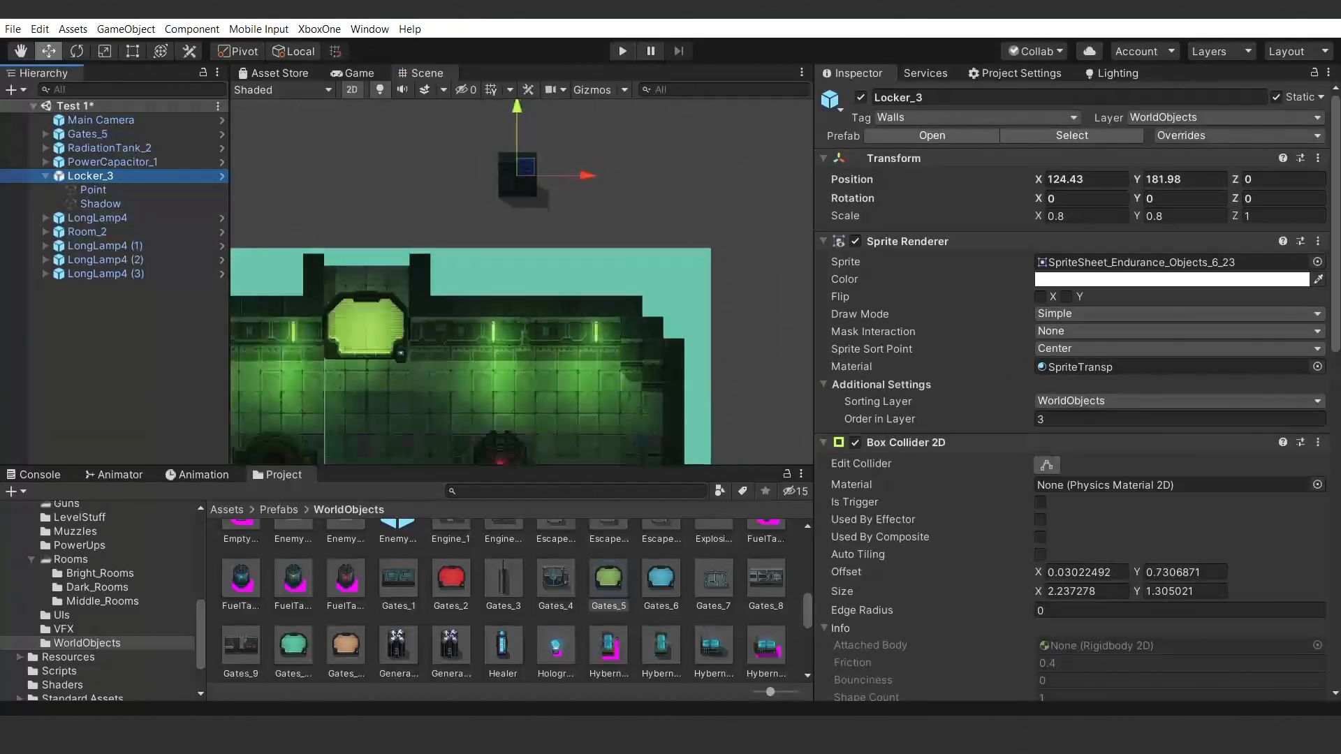
Move Locker_3 into Room_2 beside the gate at 121.25, 173.85 and preview in Game view.
left_click_drag(517, 182, 449, 350)
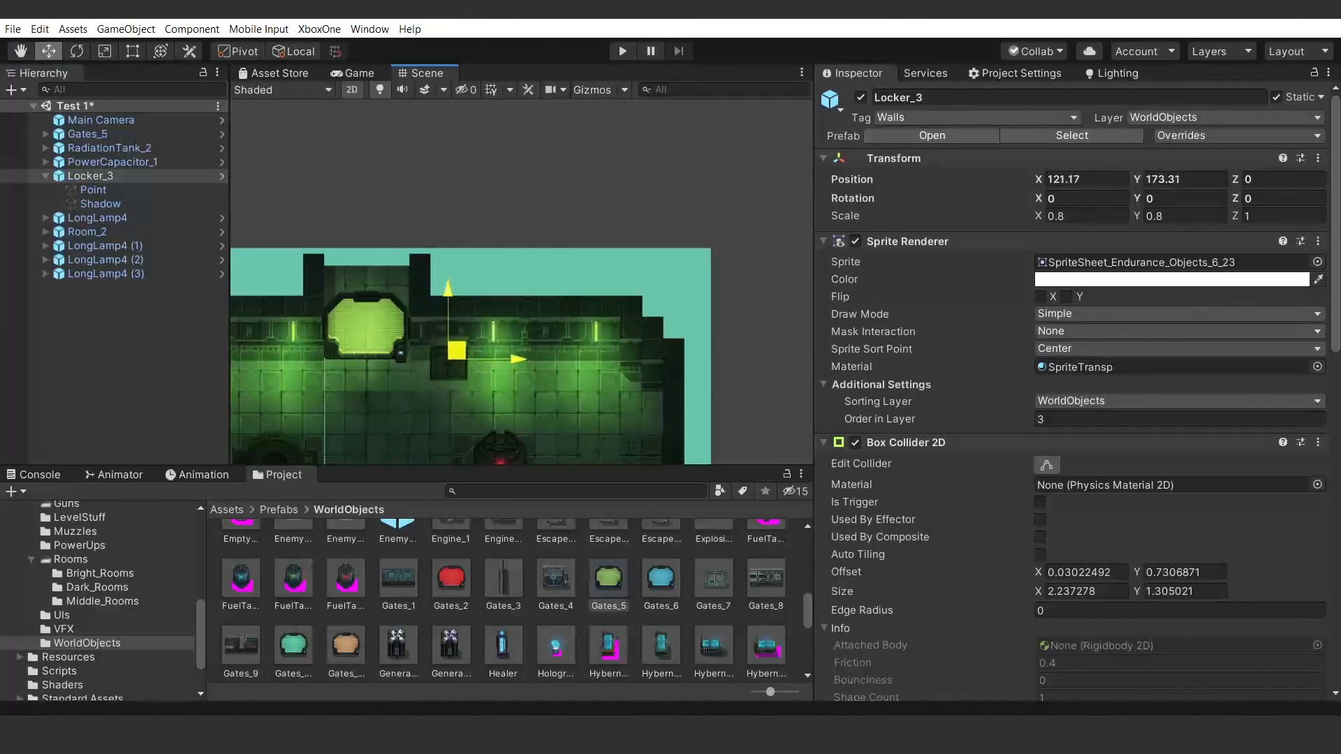
left_click(352, 72)
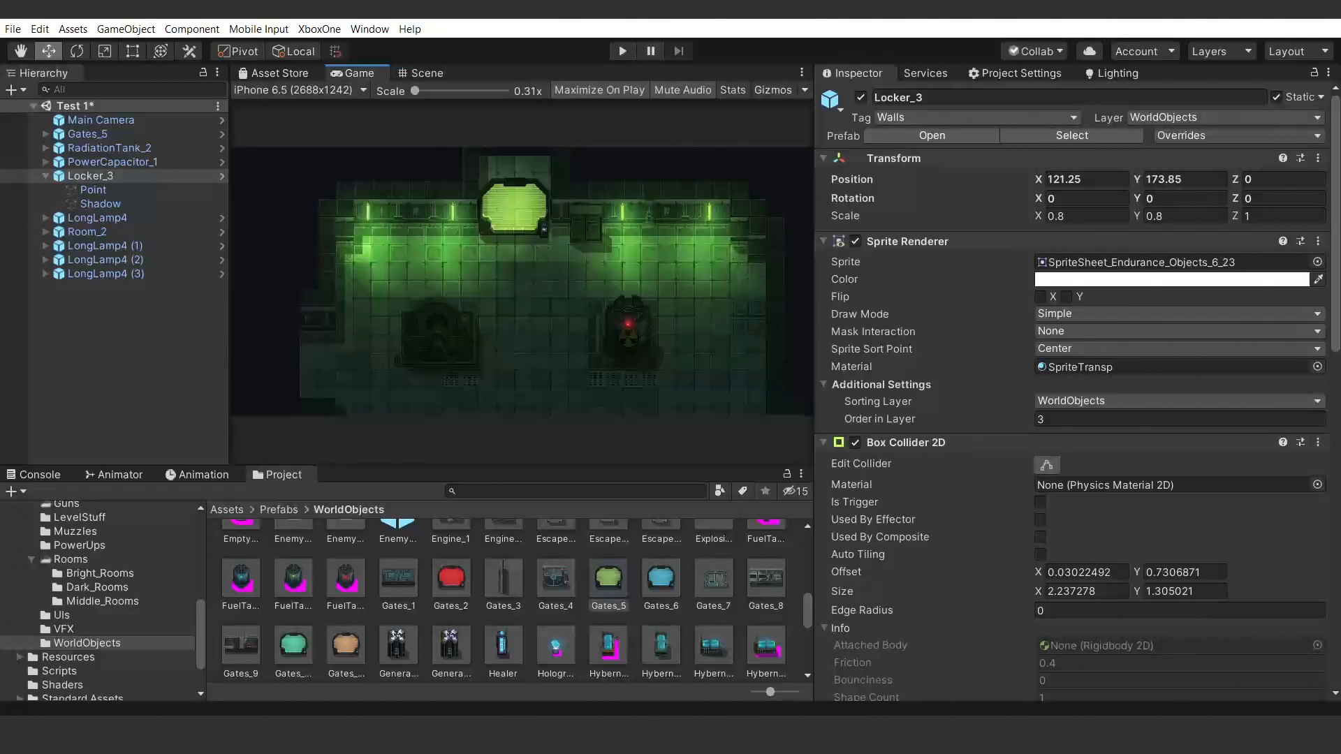